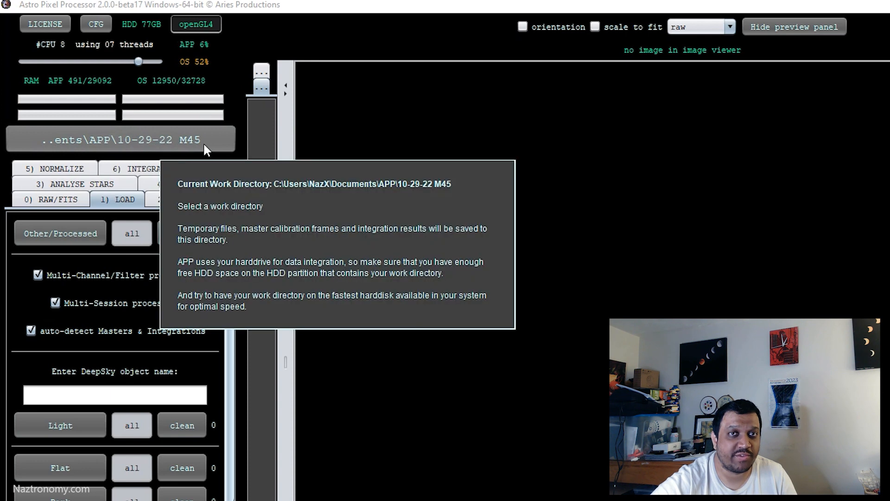
mouse_move(172, 139)
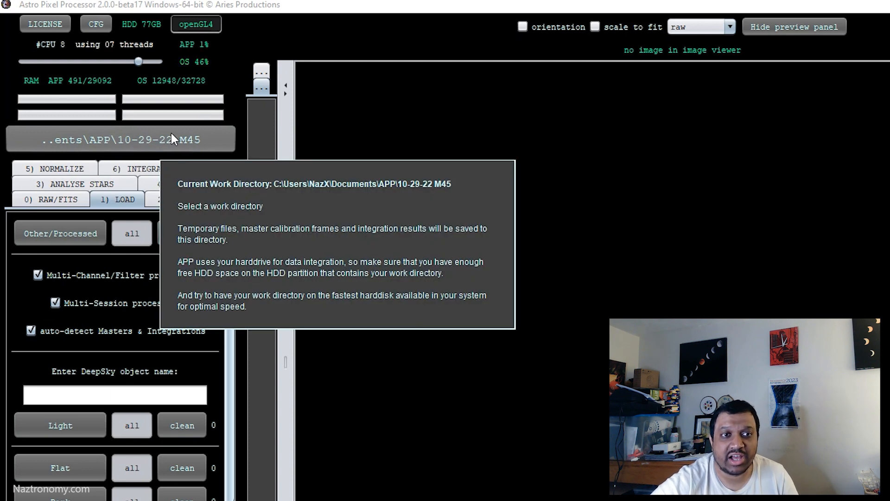
mouse_move(125, 130)
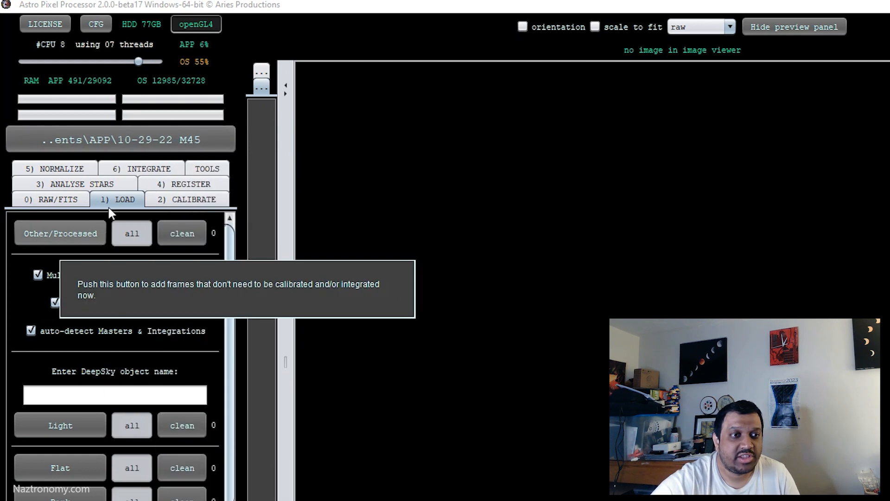
mouse_move(474, 465)
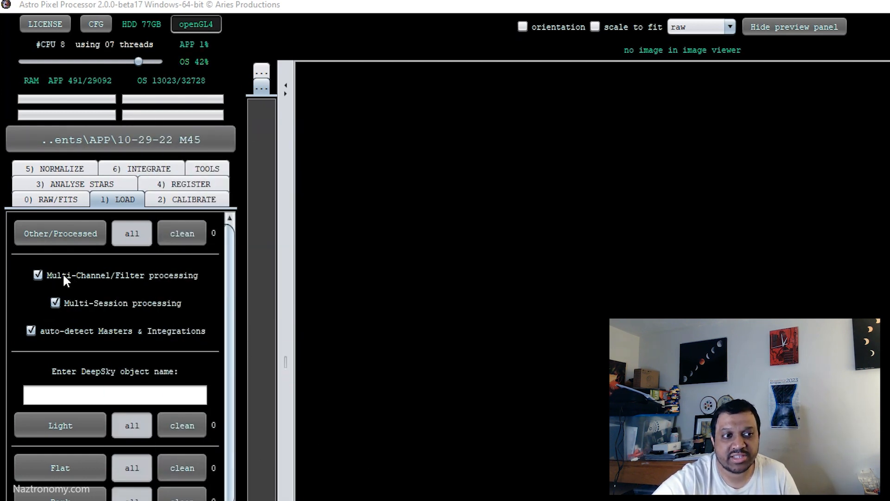
Turn off multi-channel/filter processing on the LOAD tab
left_click(34, 276)
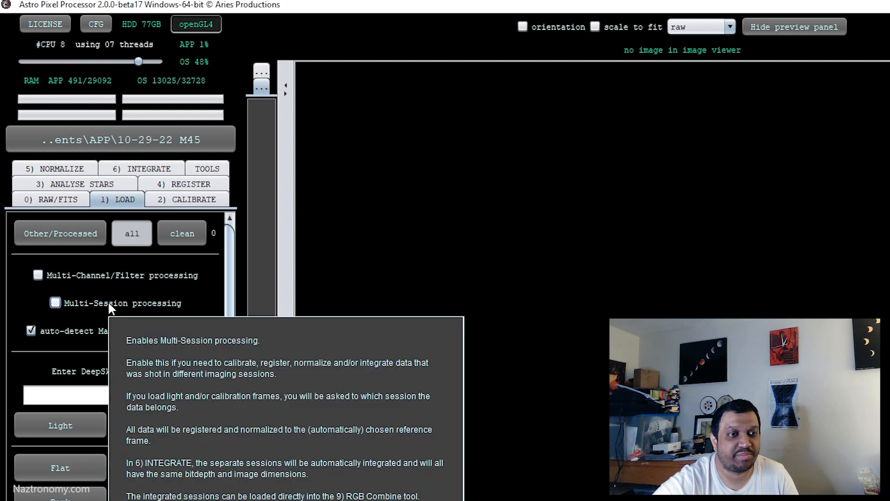
mouse_move(67, 293)
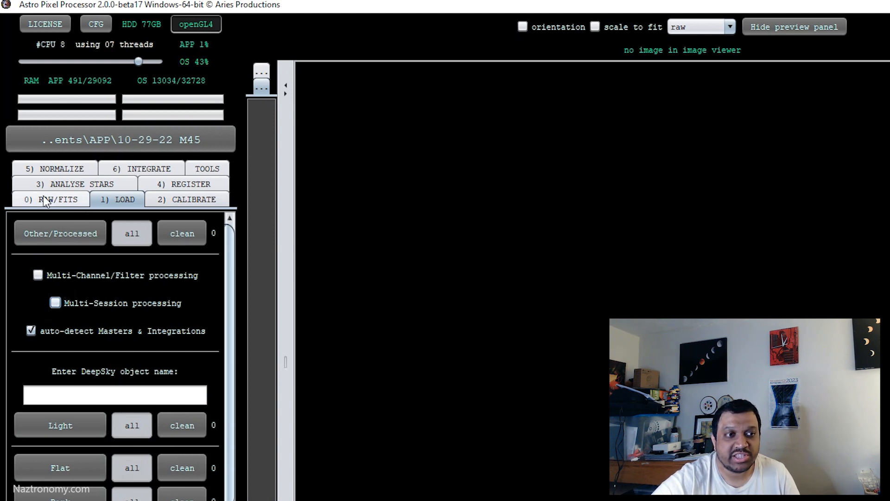
Set RAW/FITS to RGGB pattern, Adaptive Airy Disc demosaicing, with force Bayer/X-Trans CFA on
left_click(50, 198)
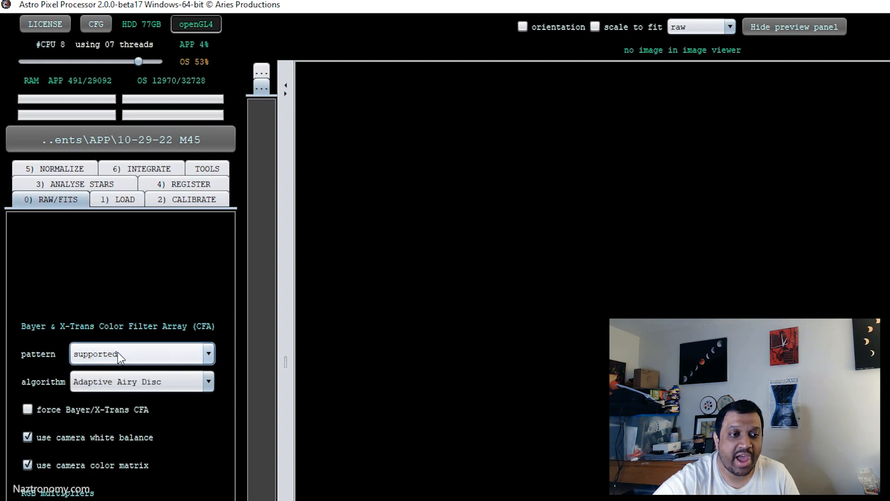
left_click(143, 353)
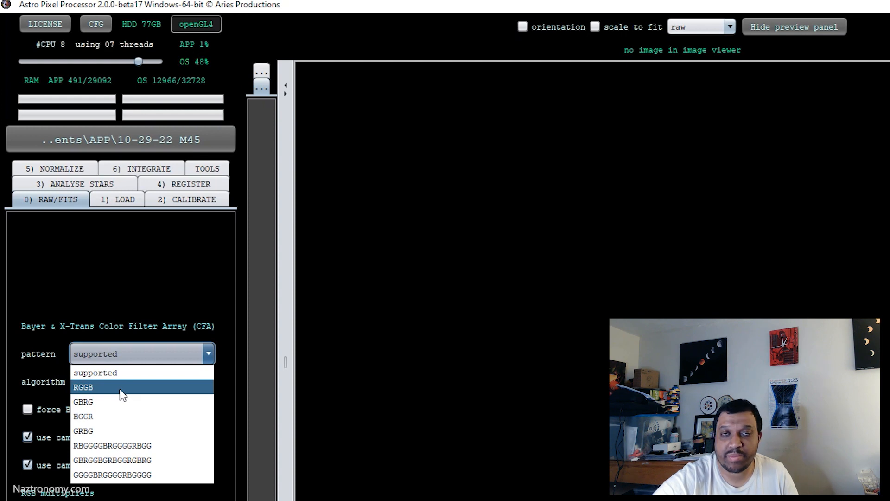
left_click(92, 387)
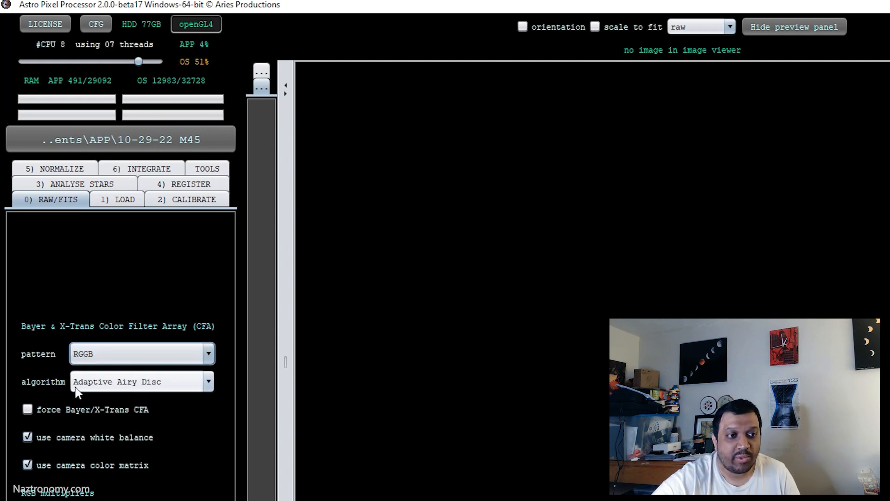
left_click(208, 381)
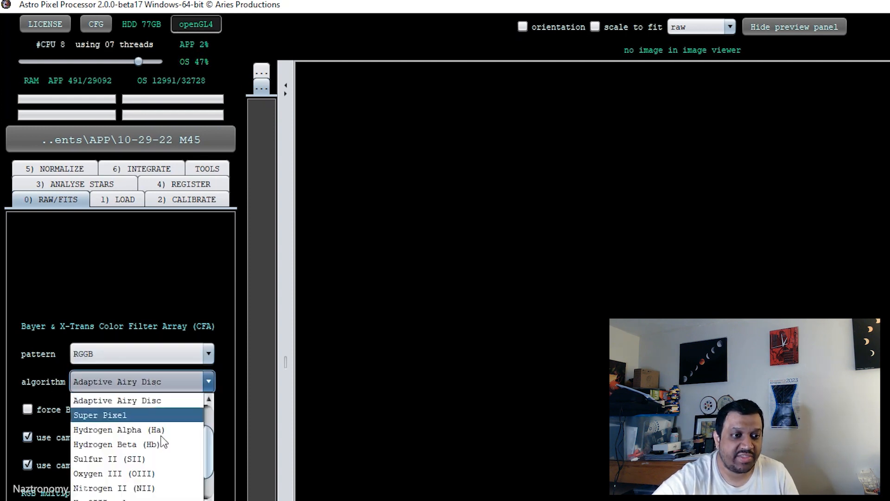
scroll("down", 3)
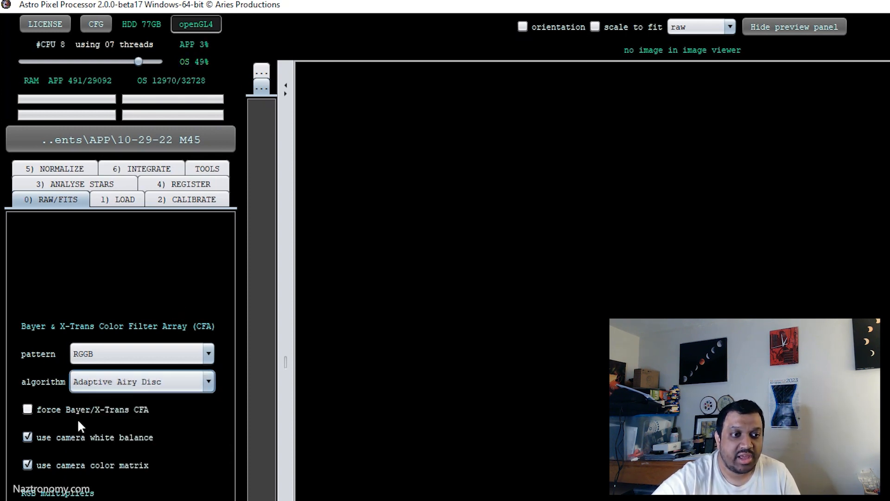
left_click(26, 410)
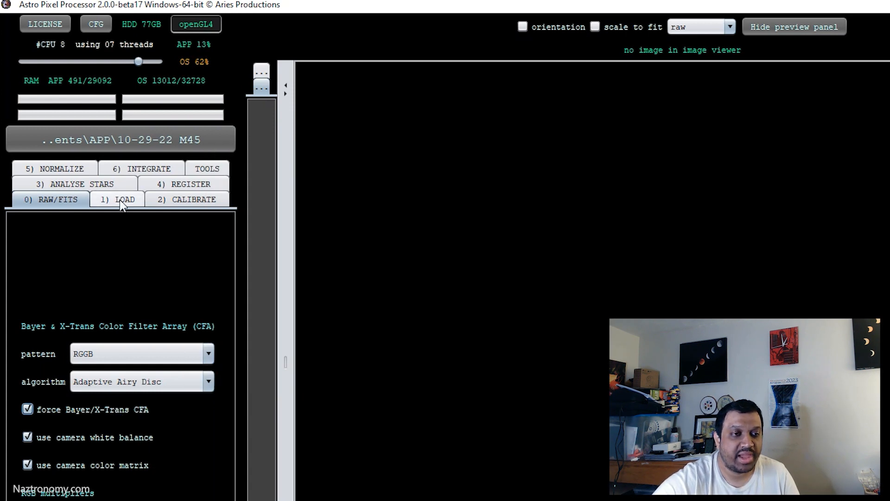
Load the light and flat frames from the LOAD tab
left_click(118, 199)
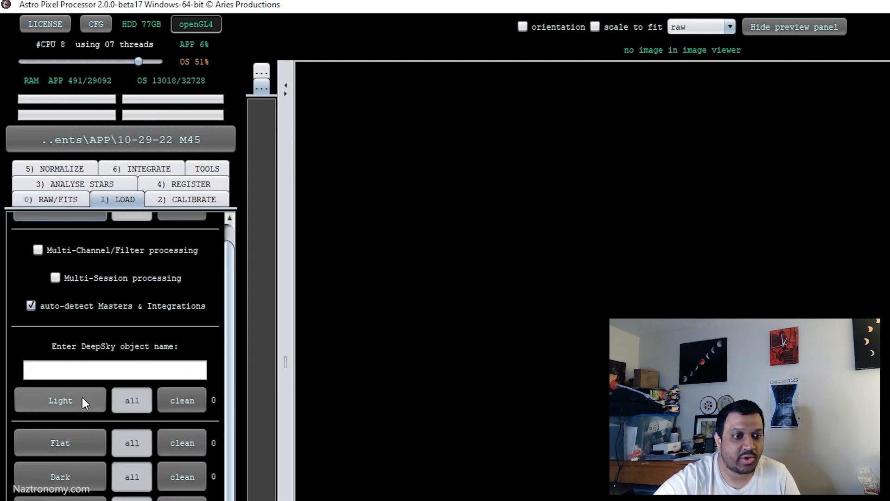
left_click(60, 401)
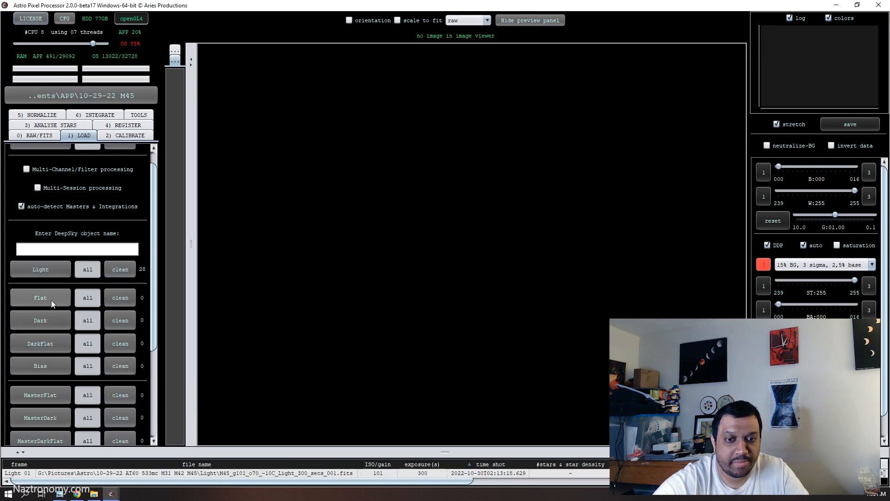
left_click(40, 296)
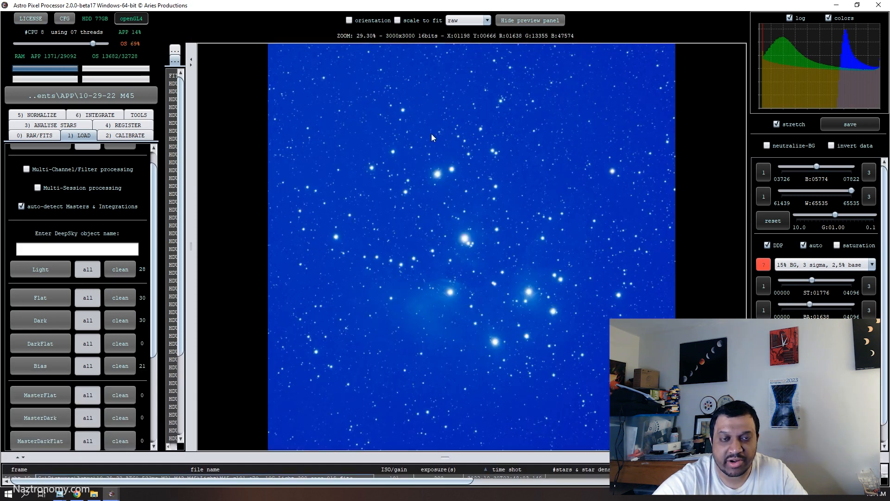
mouse_move(507, 117)
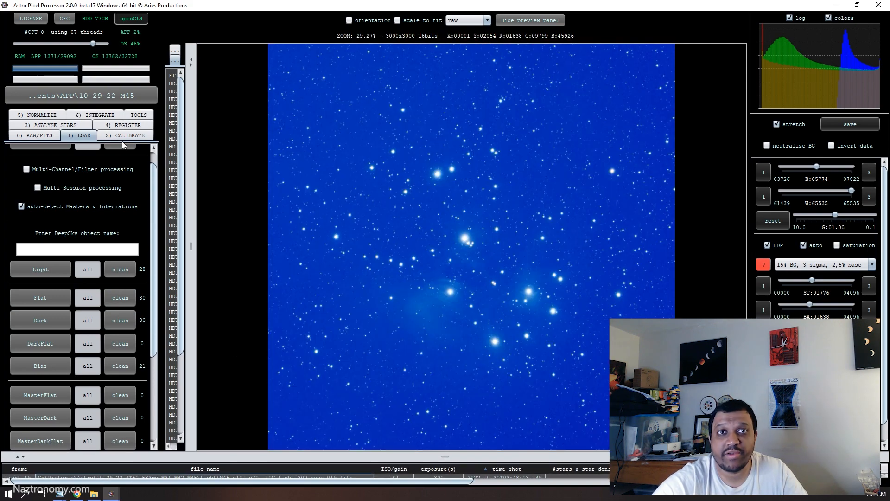
Review the calibrate, register and normalize settings, ending on the integrate settings
left_click(126, 135)
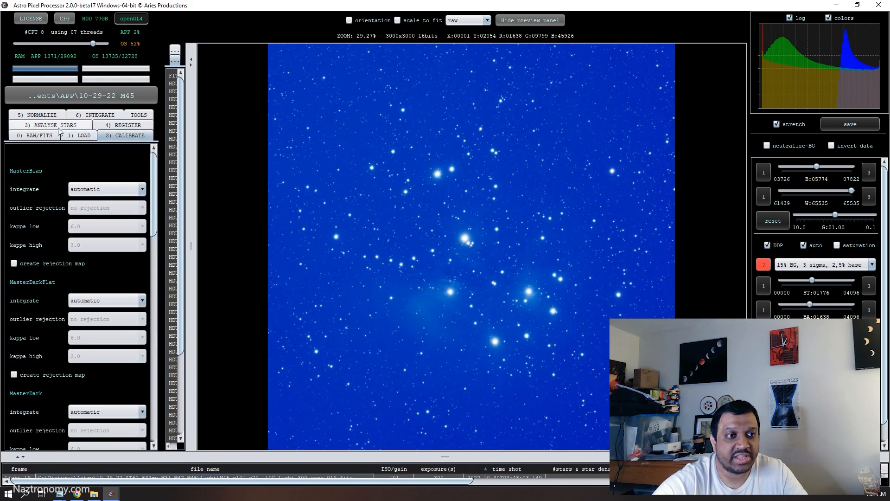
left_click(124, 135)
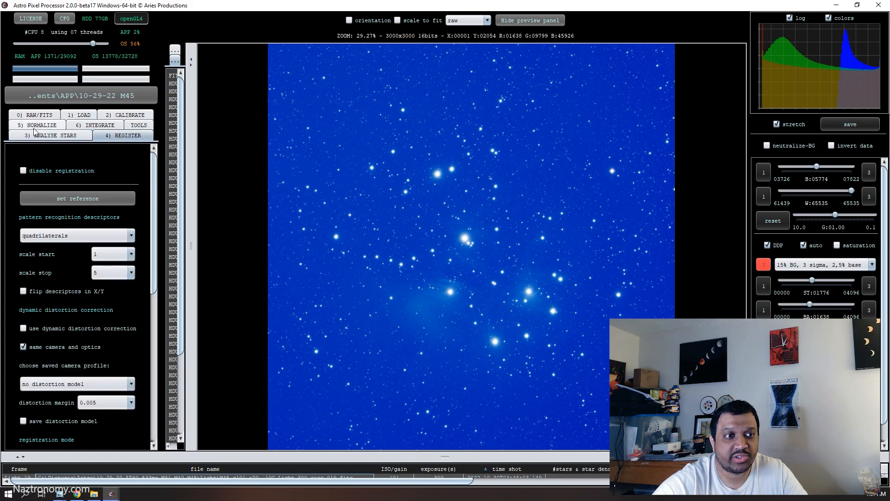
left_click(37, 135)
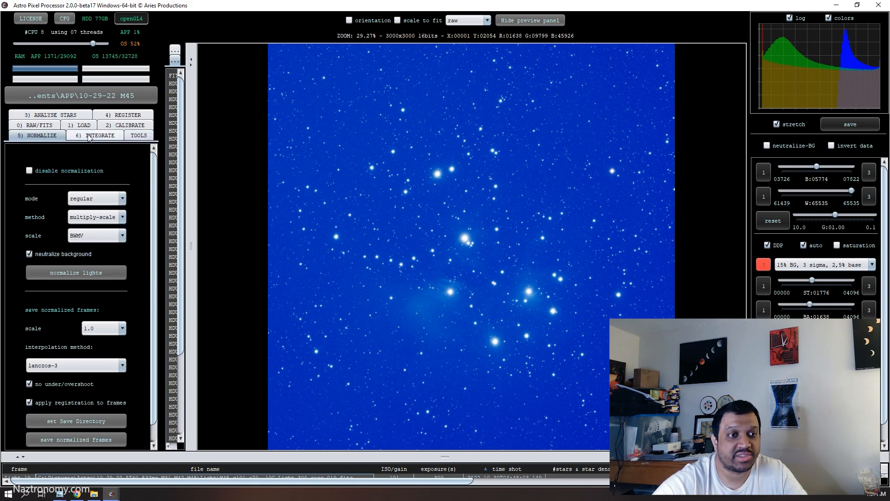
left_click(97, 135)
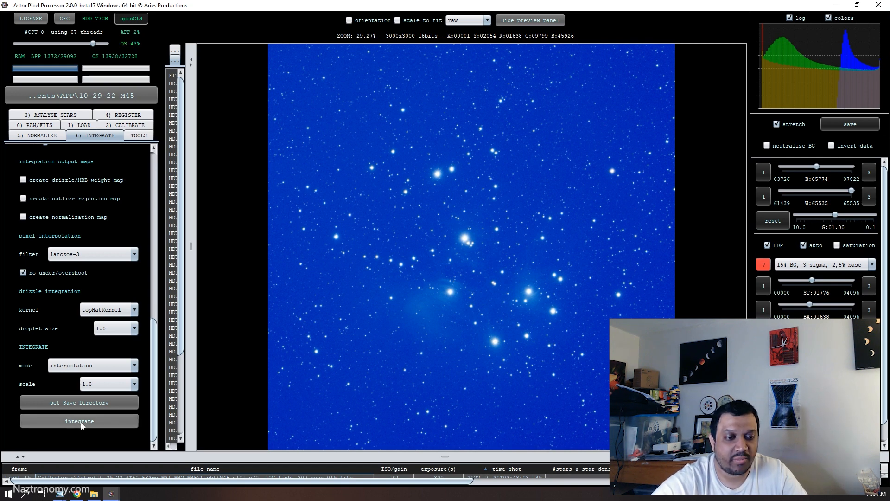
Integrate the loaded frames into a stack with object name M45
left_click(78, 421)
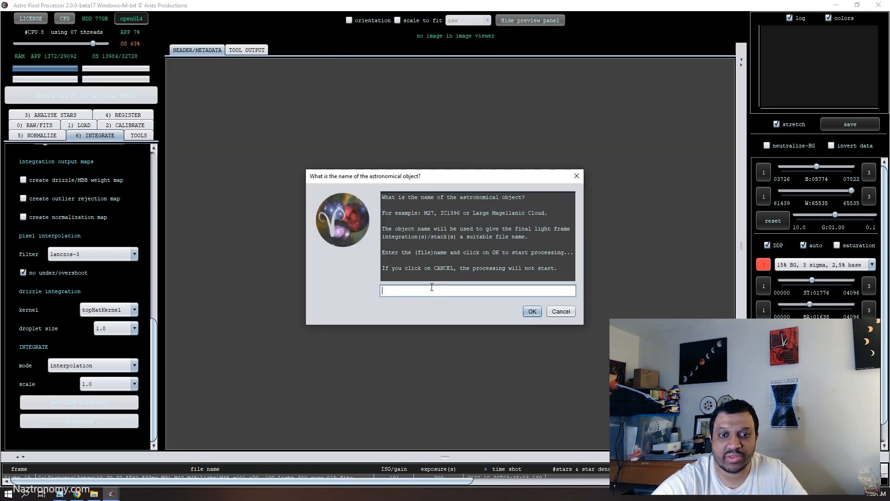
type("M45")
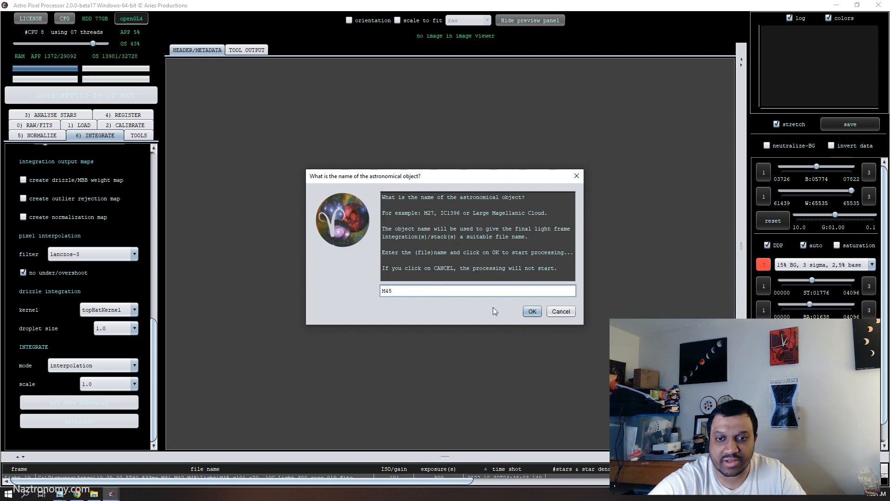
left_click(532, 312)
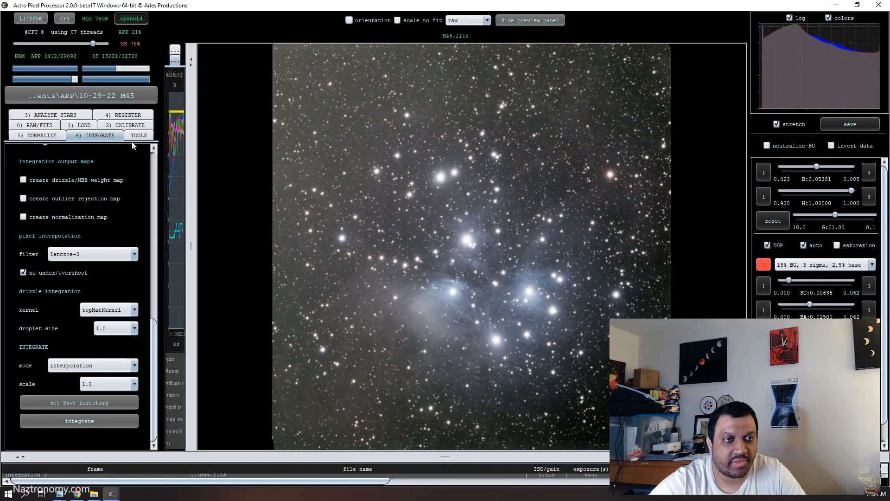
Crop the edges of the M45 stack and save it as M45-crop
left_click(139, 135)
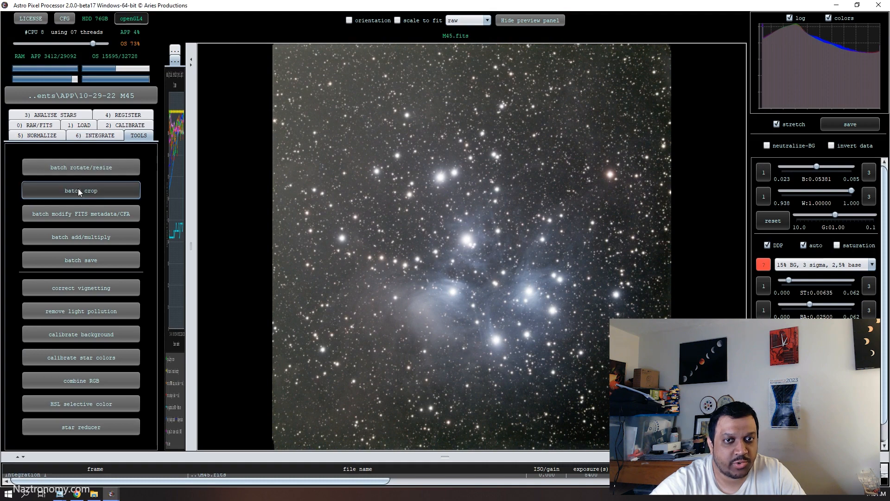
left_click(81, 190)
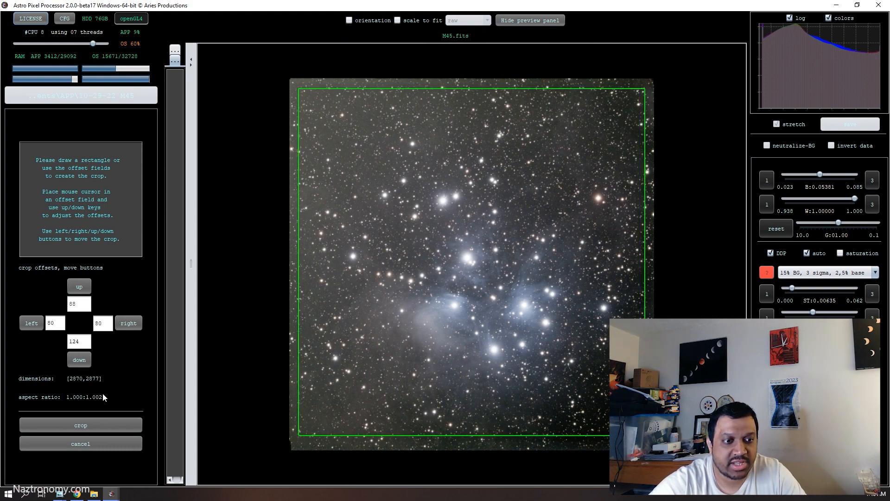
left_click(81, 425)
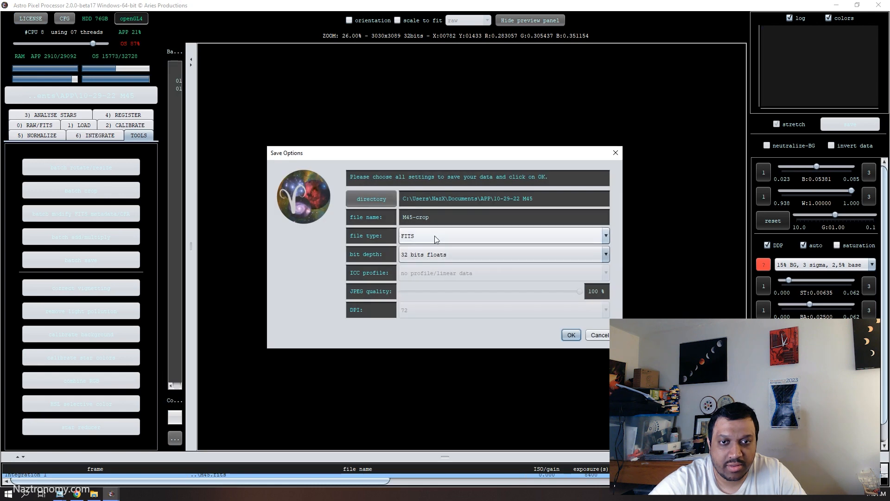
left_click(571, 334)
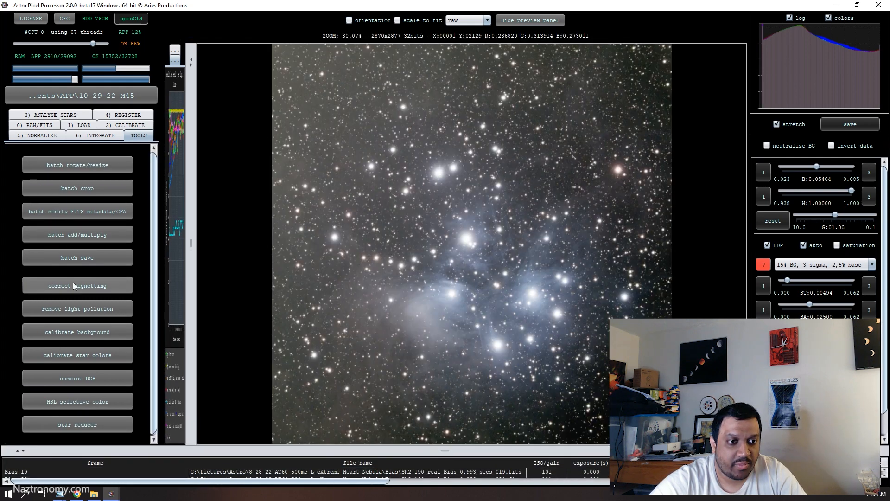
mouse_move(86, 175)
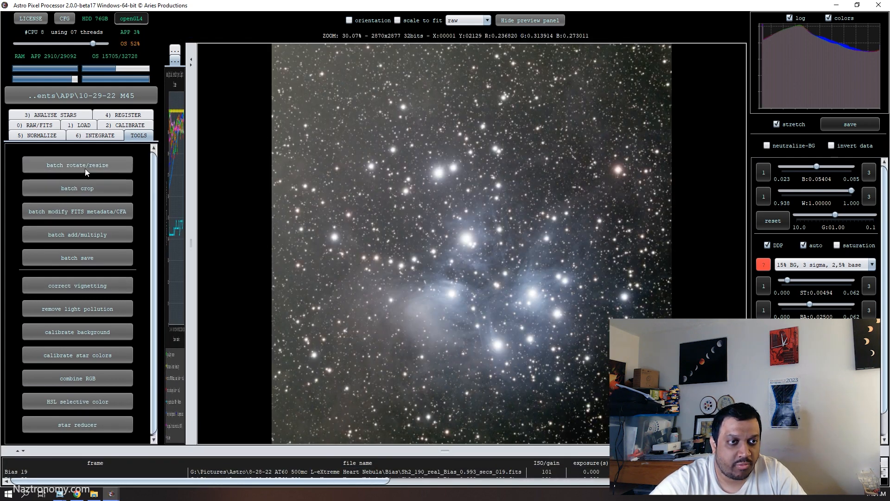
Flip the cropped M45 image vertically with batch rotate/resize and save it as FITS
left_click(78, 165)
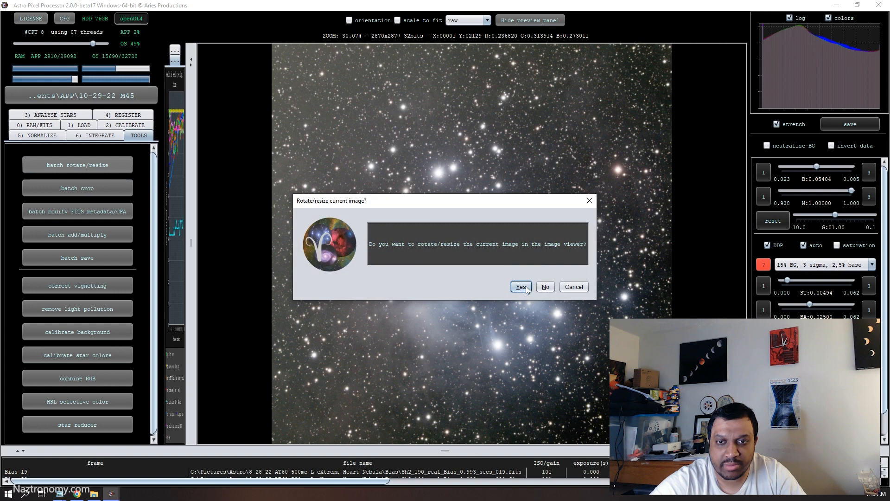
left_click(522, 287)
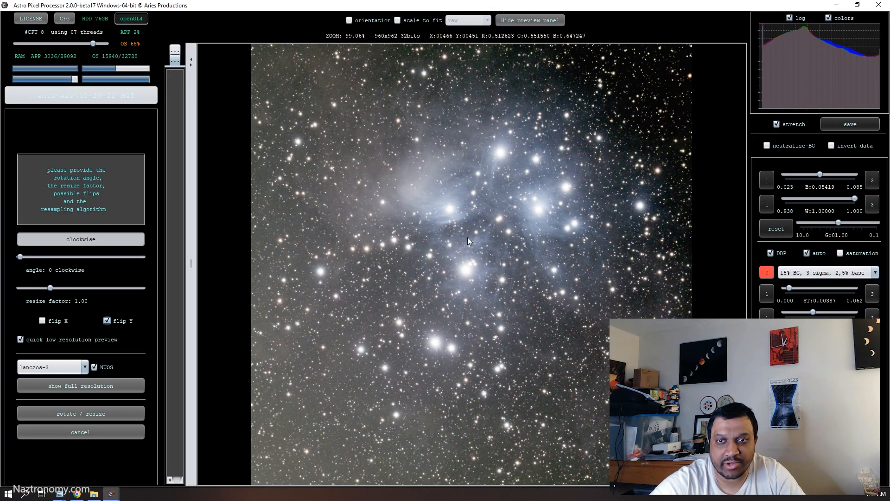
left_click(80, 414)
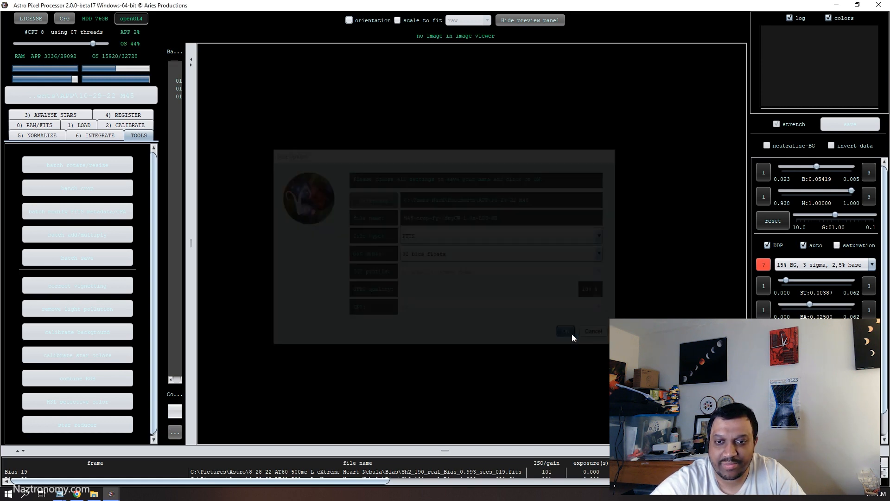
left_click(566, 331)
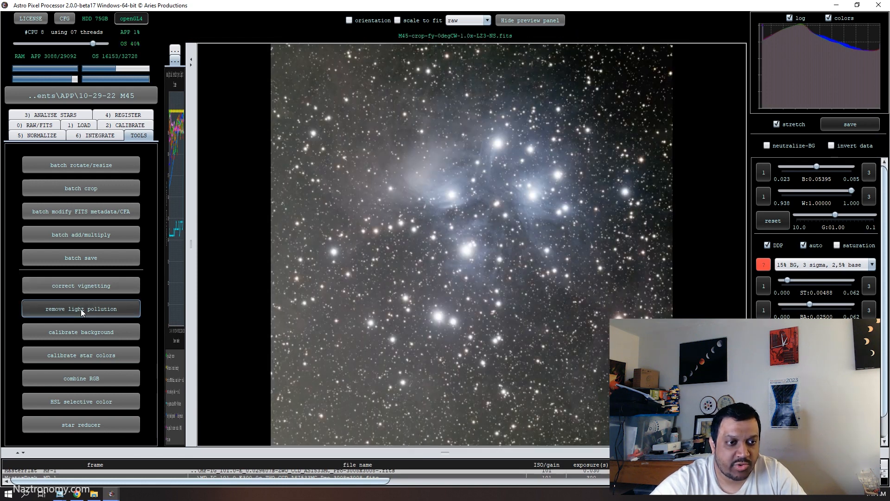
Mark three background samples and calculate the light pollution model
left_click(80, 309)
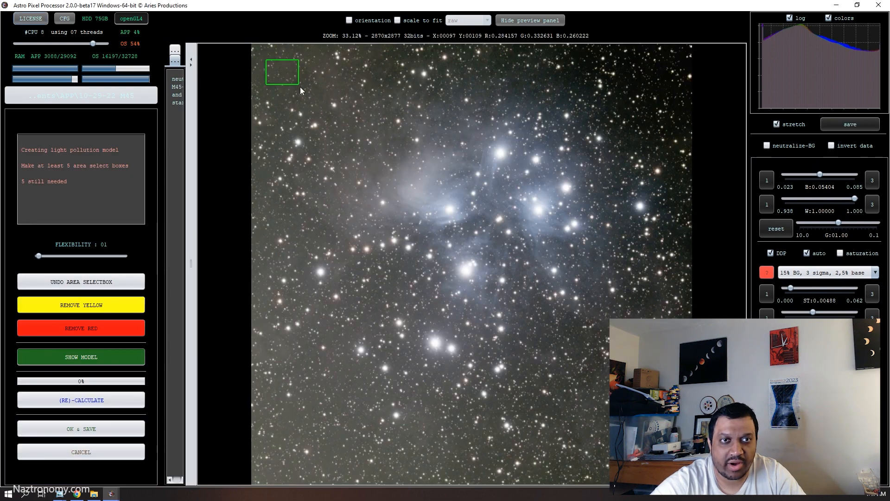
left_click_drag(630, 65, 667, 102)
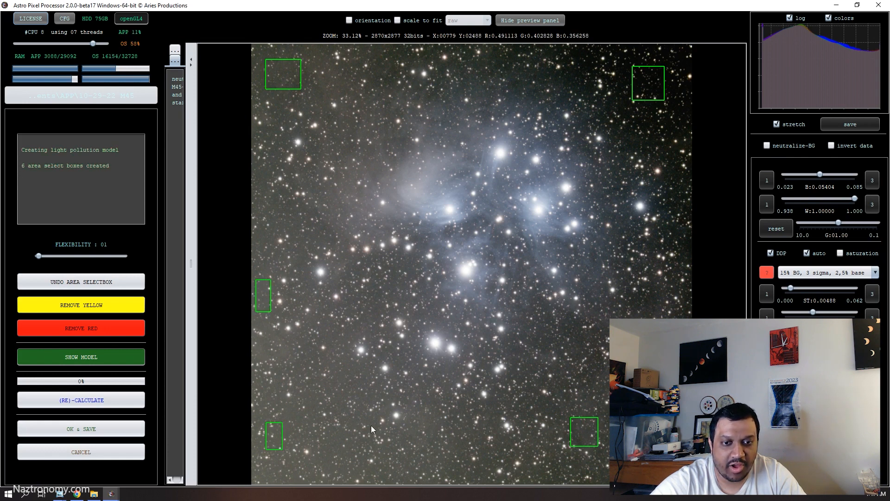
left_click(373, 428)
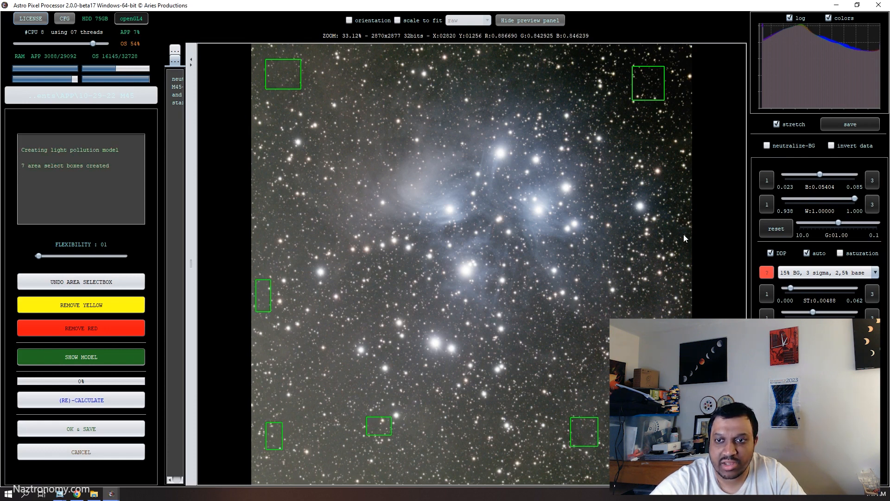
left_click(687, 247)
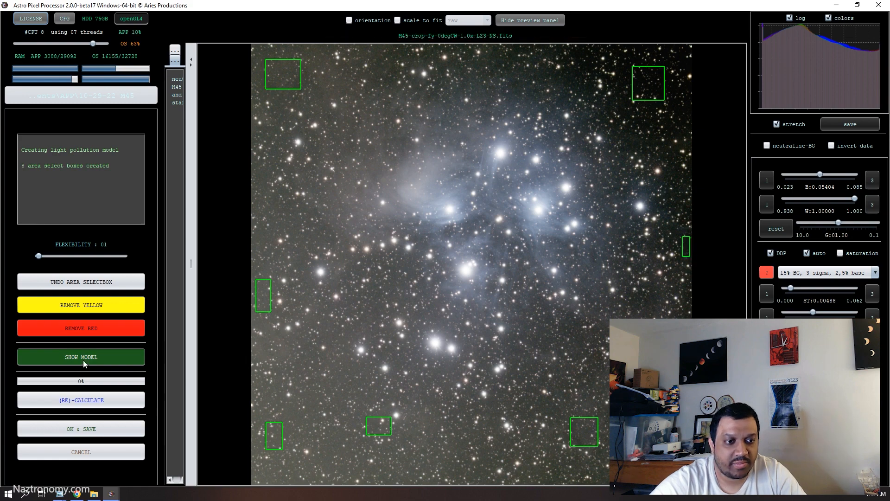
left_click(82, 356)
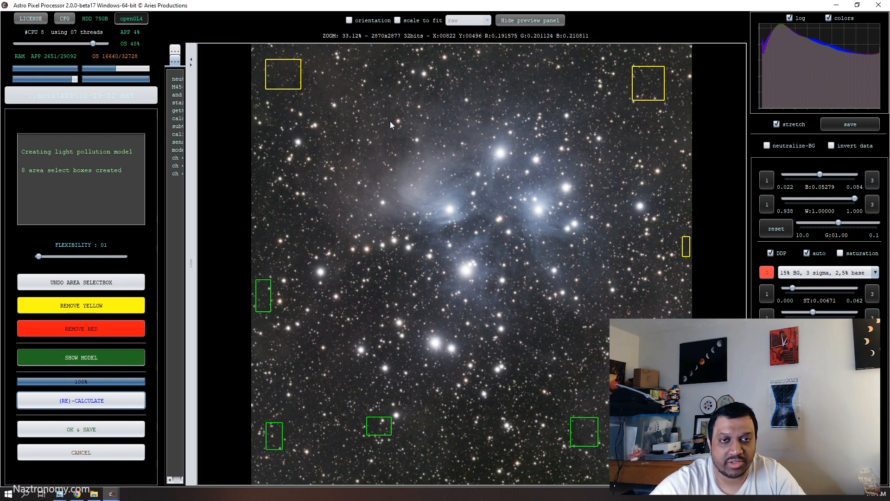
mouse_move(344, 86)
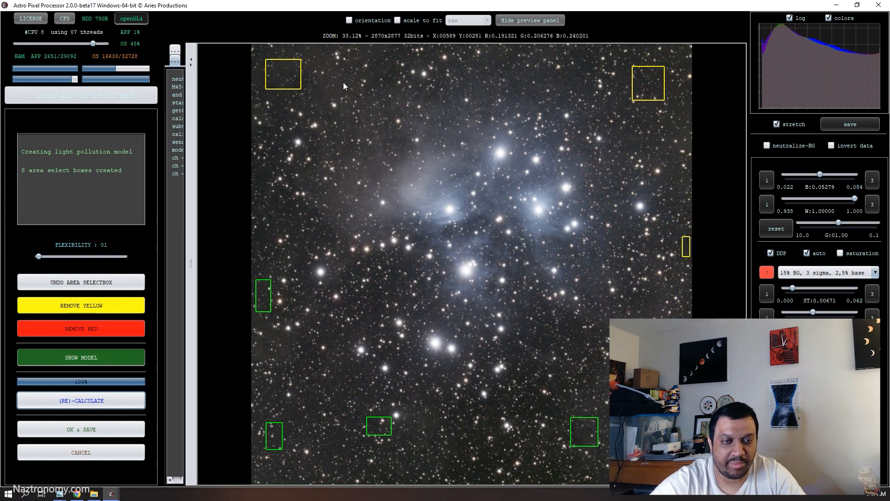
Accept the background correction and save the corrected M45 image
left_click(81, 428)
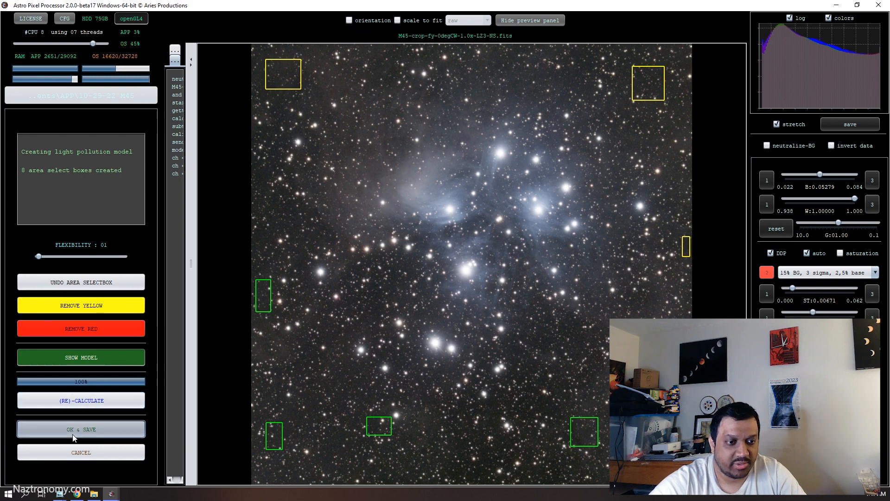
left_click(80, 428)
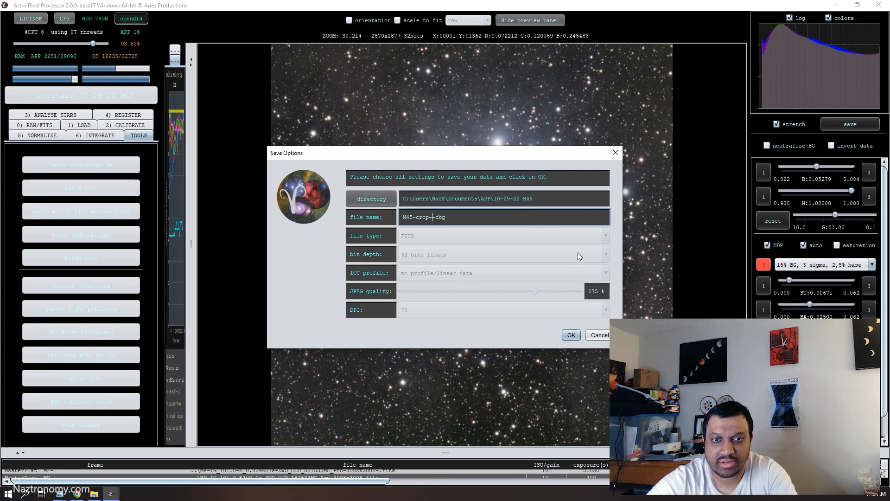
left_click(571, 335)
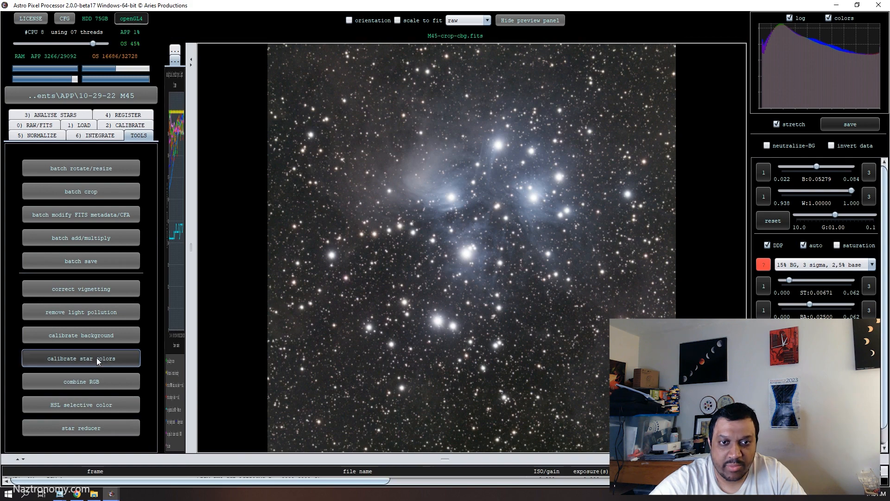
Calibrate star colors in Balance RGB mode from a background area along the bottom
left_click(80, 358)
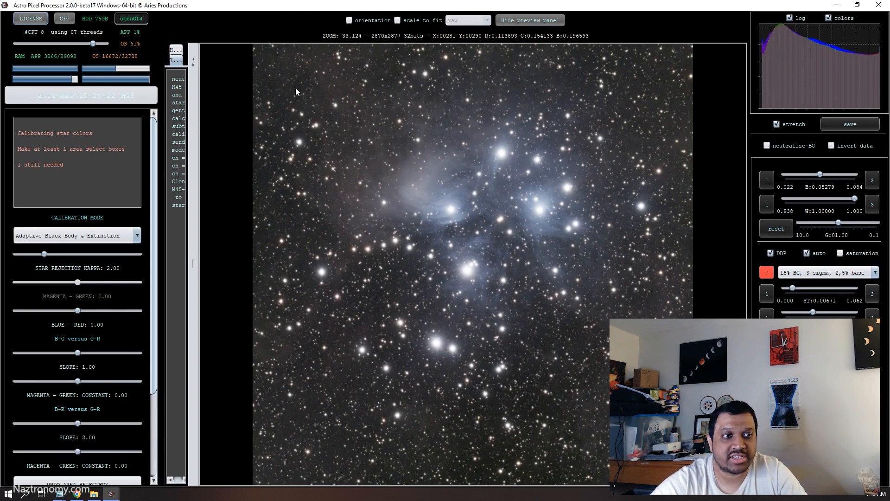
mouse_move(390, 234)
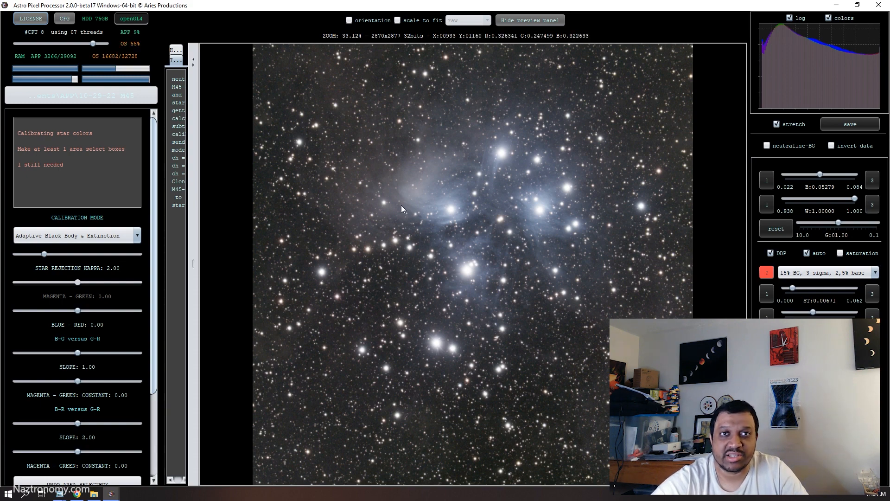
mouse_move(377, 226)
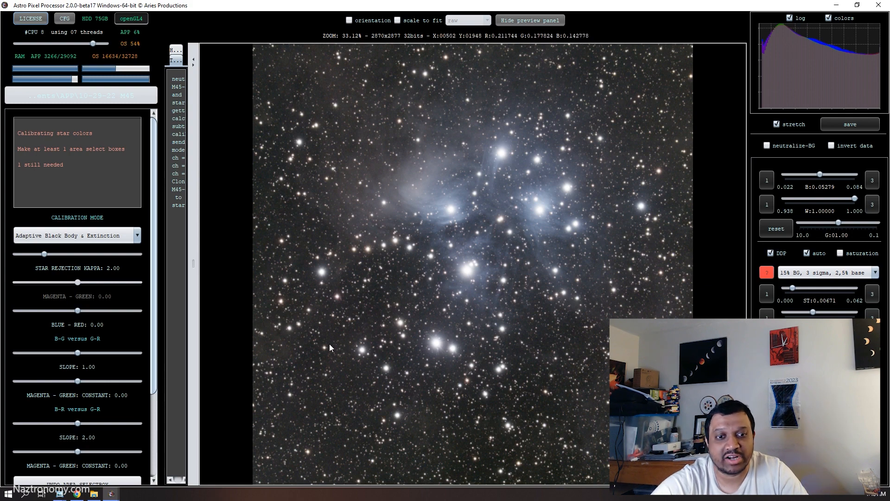
left_click_drag(267, 411, 479, 469)
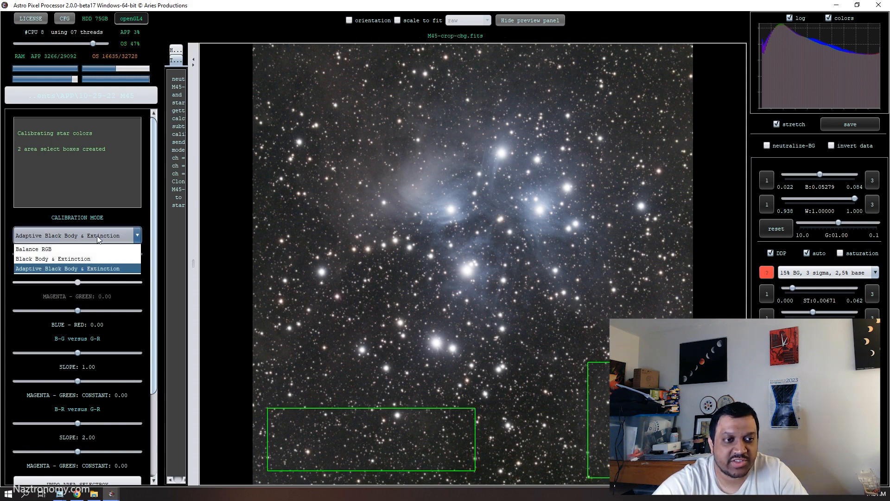
mouse_move(51, 259)
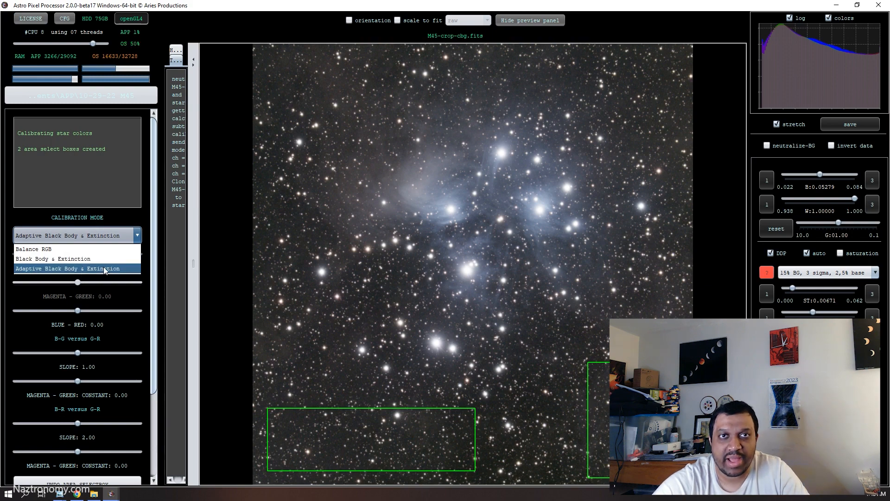
left_click(30, 248)
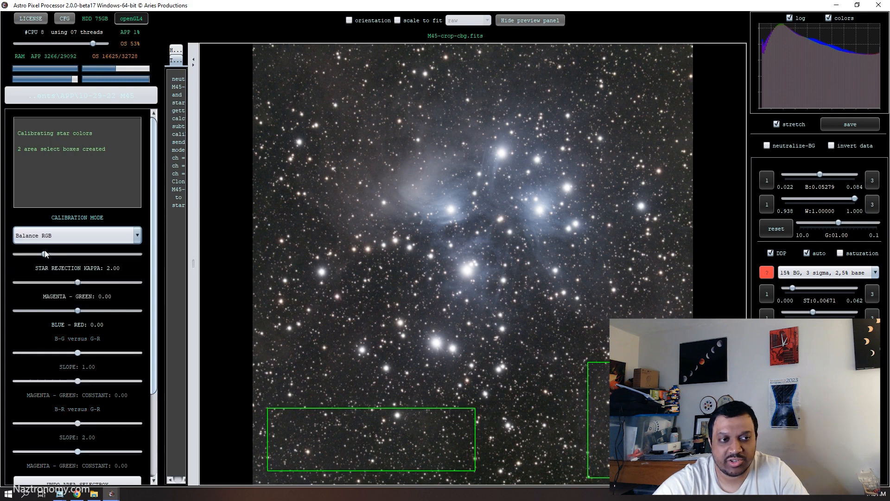
left_click(78, 462)
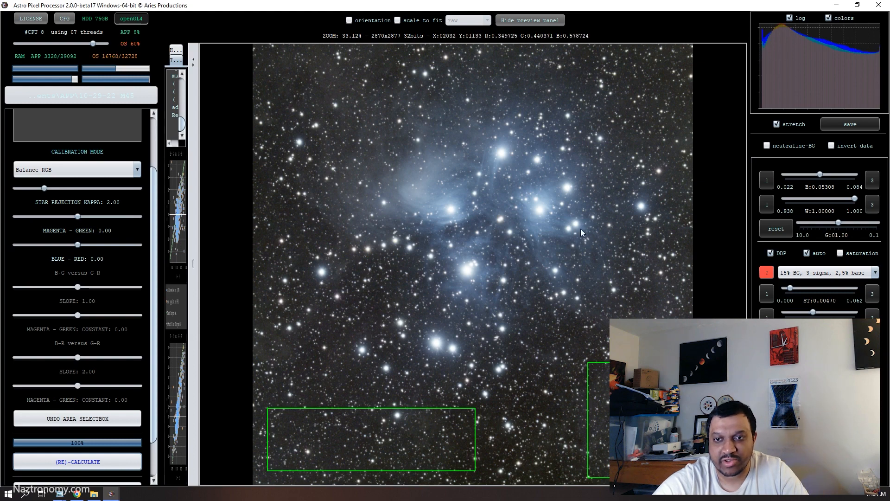
mouse_move(454, 221)
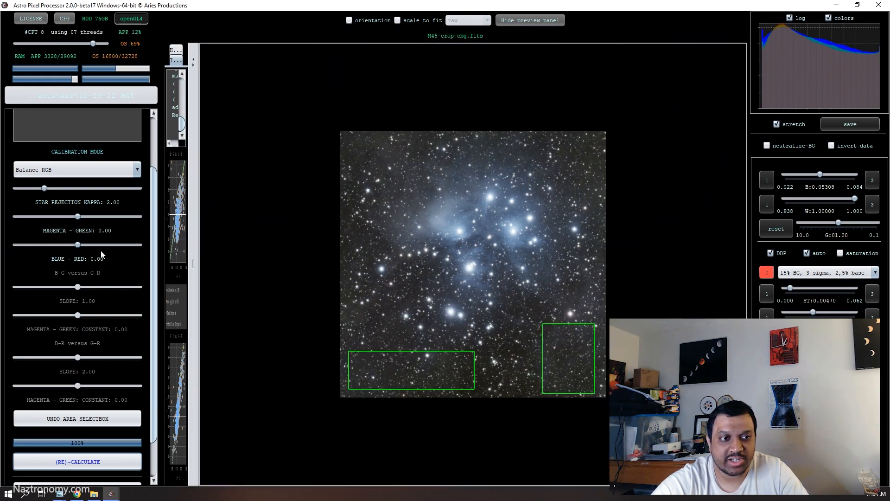
Recalculate star colors in Adaptive Black Body mode and view the calibration plots
left_click(77, 169)
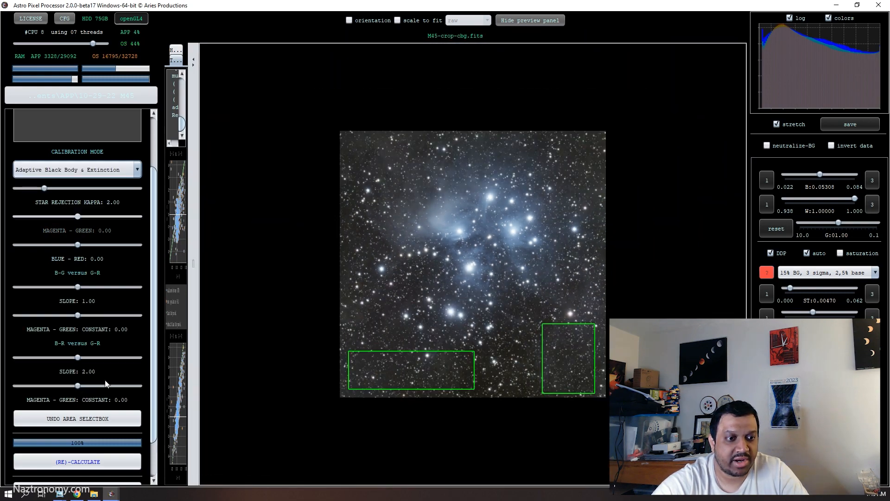
left_click(78, 462)
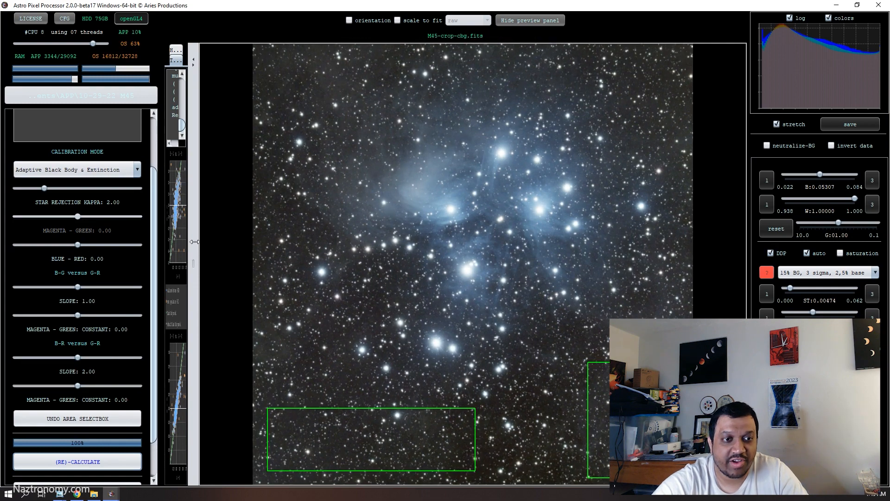
left_click(77, 462)
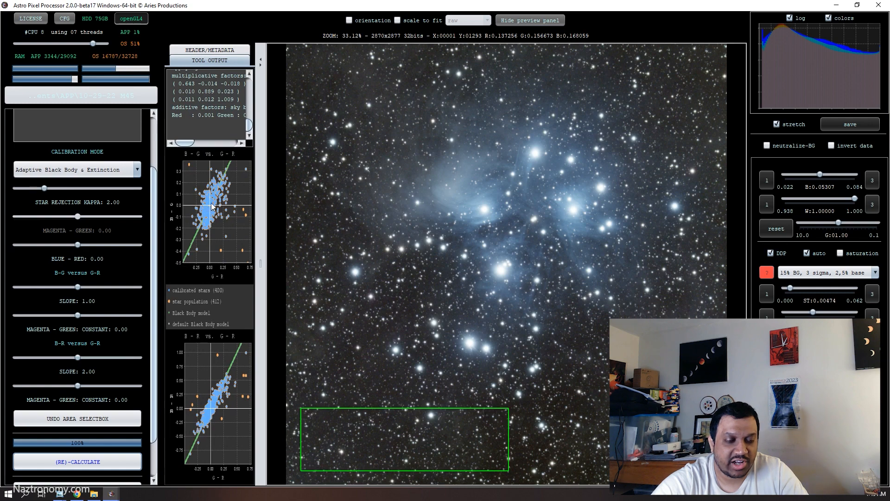
Raise the blue–red factor to about 0.10, recalculate, and start saving as M45-crop-dbg-csc
left_click_drag(77, 245, 80, 245)
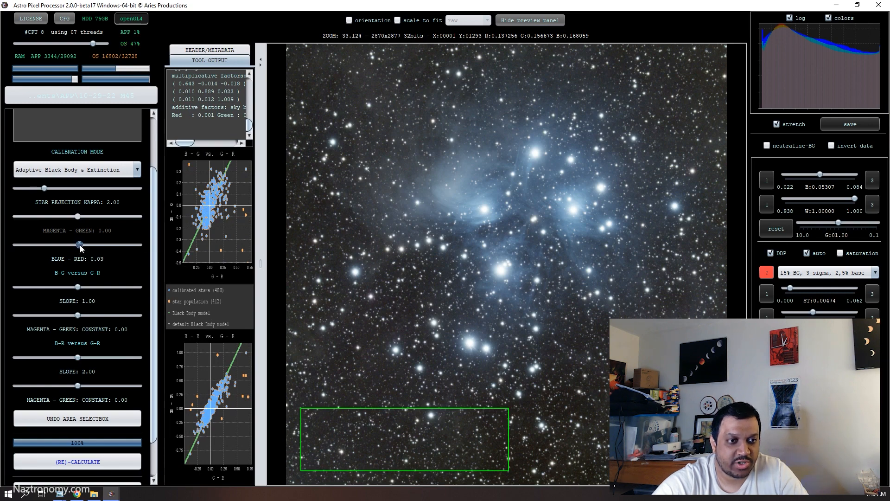
left_click_drag(80, 244, 86, 244)
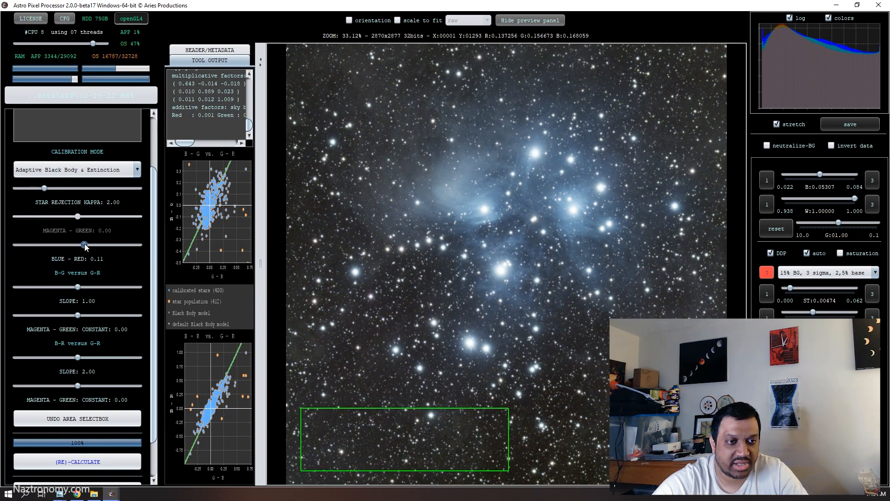
left_click(78, 462)
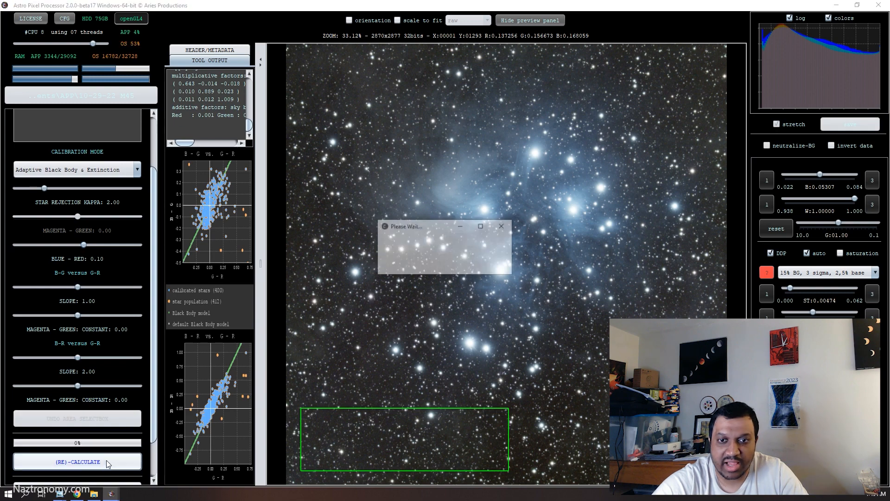
left_click(78, 462)
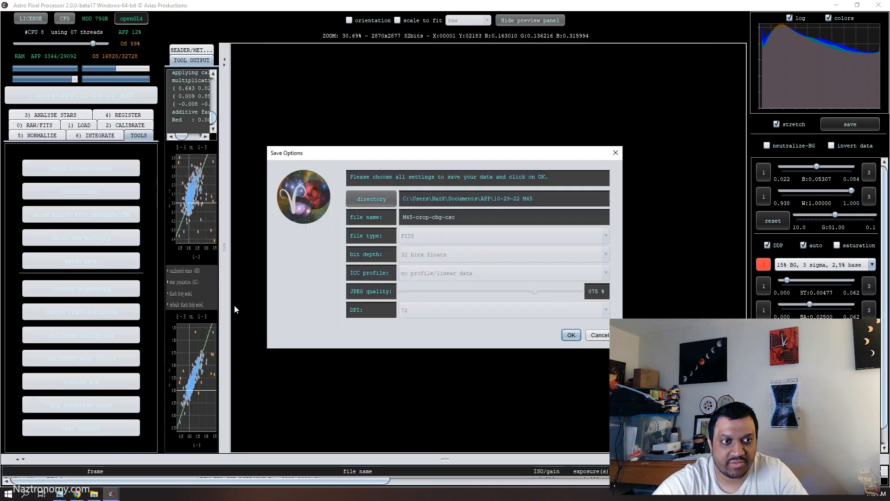
Finish saving the image as M45-crop-dbg-csc and start HSL selective color on it
double_click(450, 217)
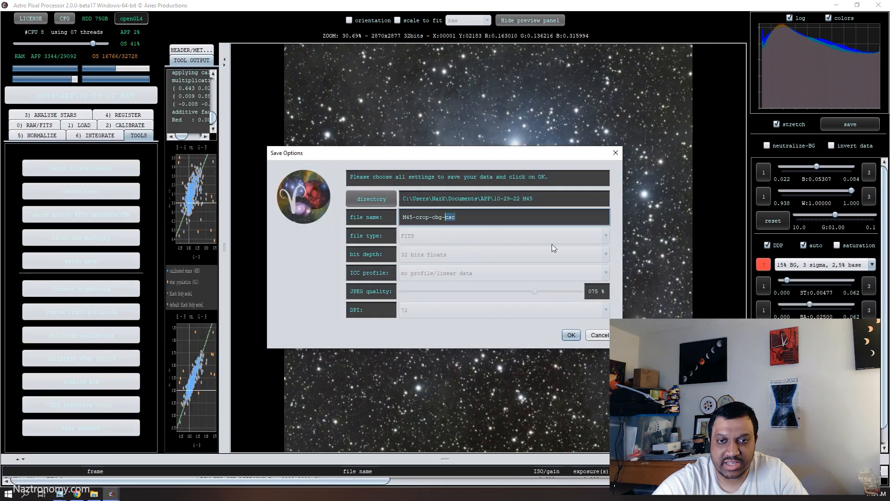
left_click(572, 335)
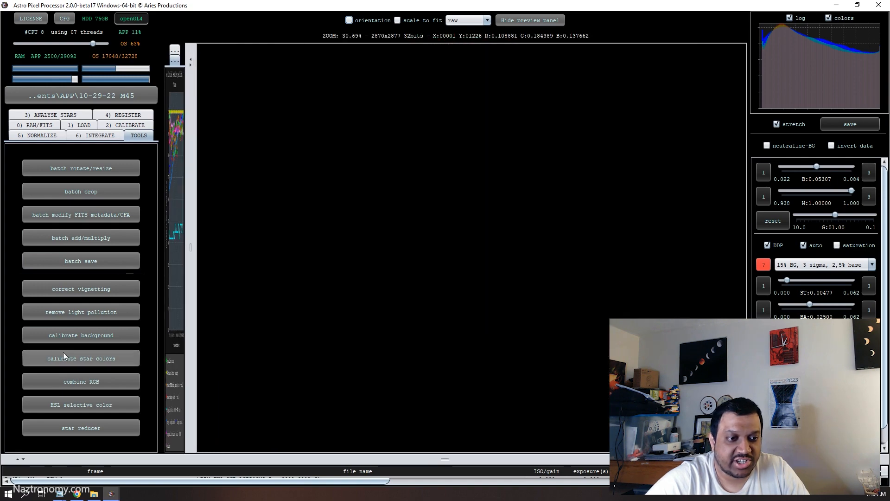
left_click(81, 404)
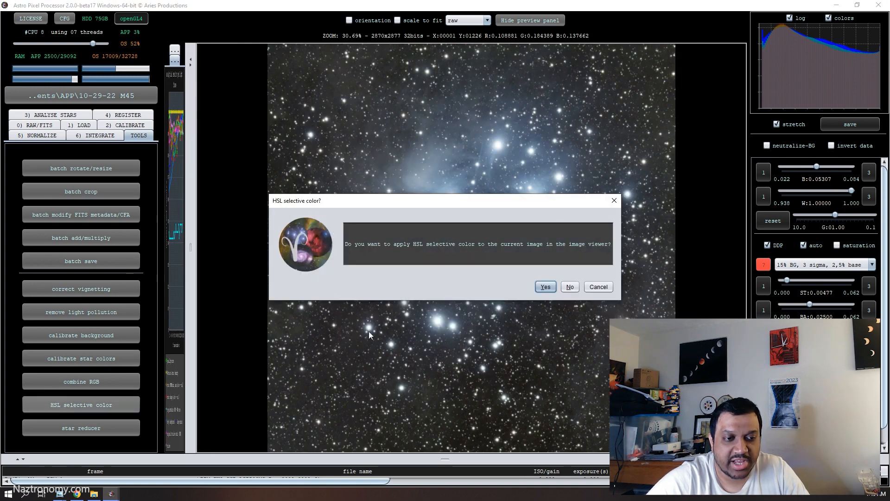
Desaturate the background at -100% SAT across ALL colours, calculate and keep the adjustment
left_click(546, 287)
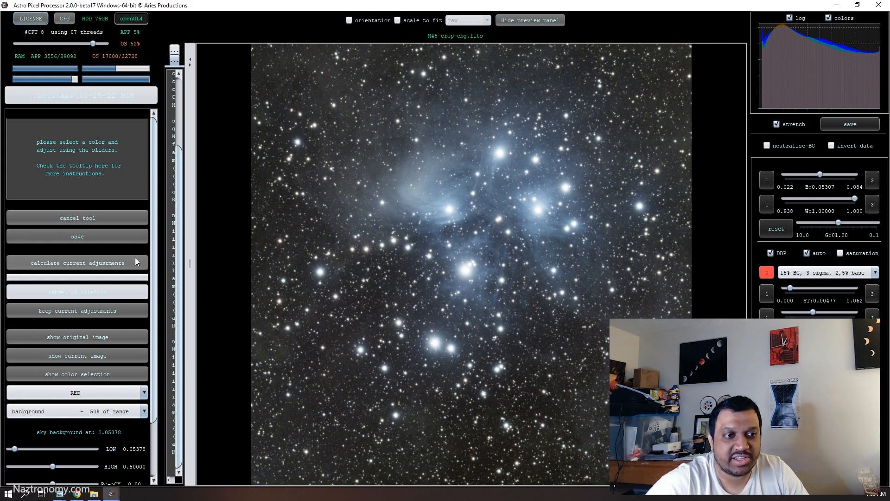
mouse_move(664, 312)
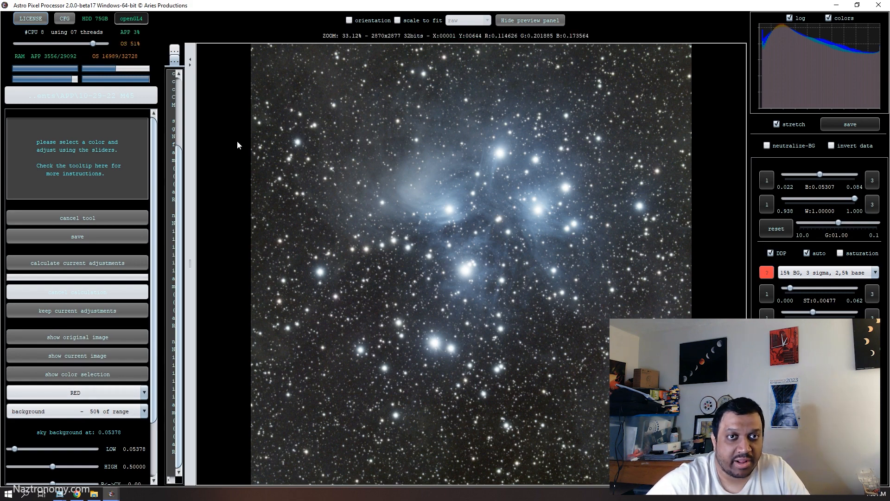
left_click(75, 393)
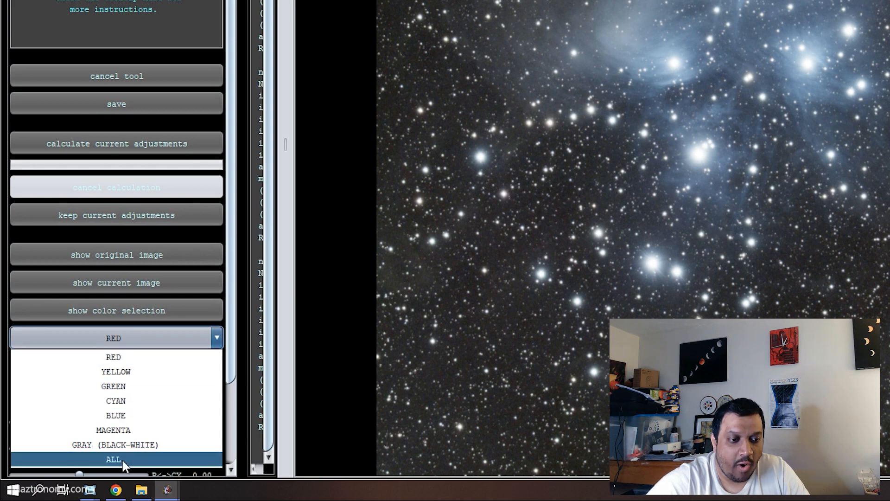
left_click(112, 459)
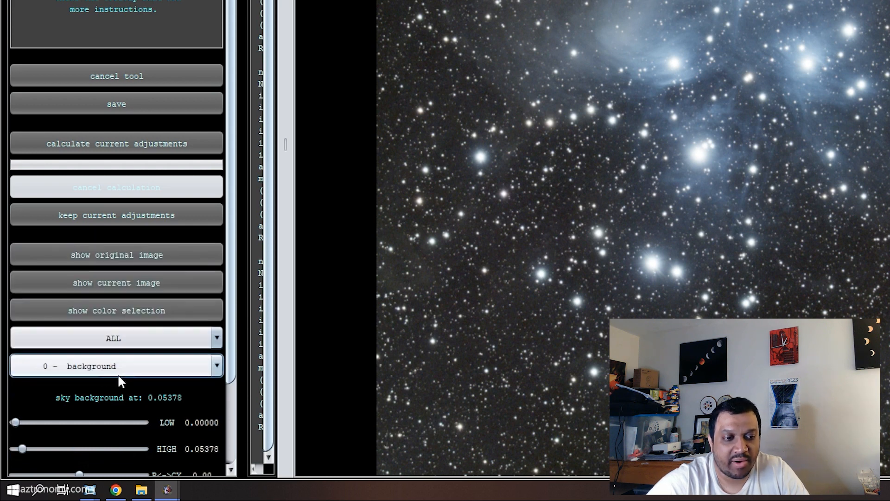
mouse_move(149, 412)
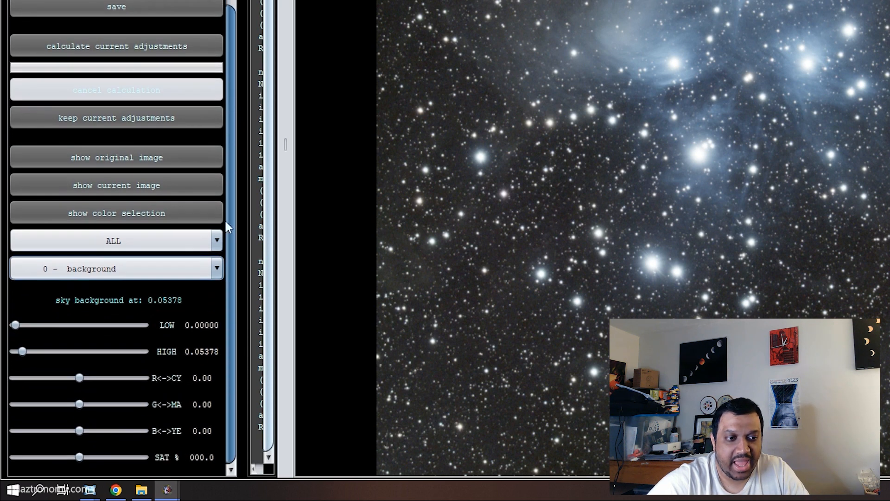
left_click_drag(79, 456, 31, 456)
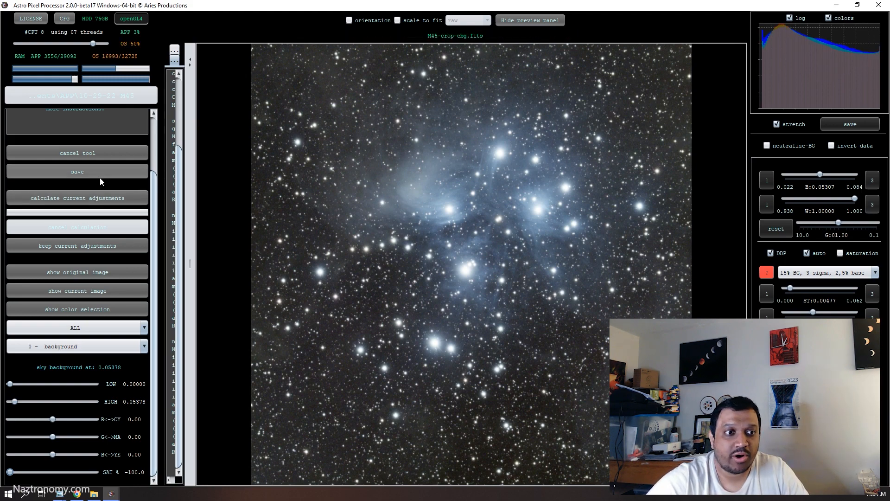
left_click(78, 197)
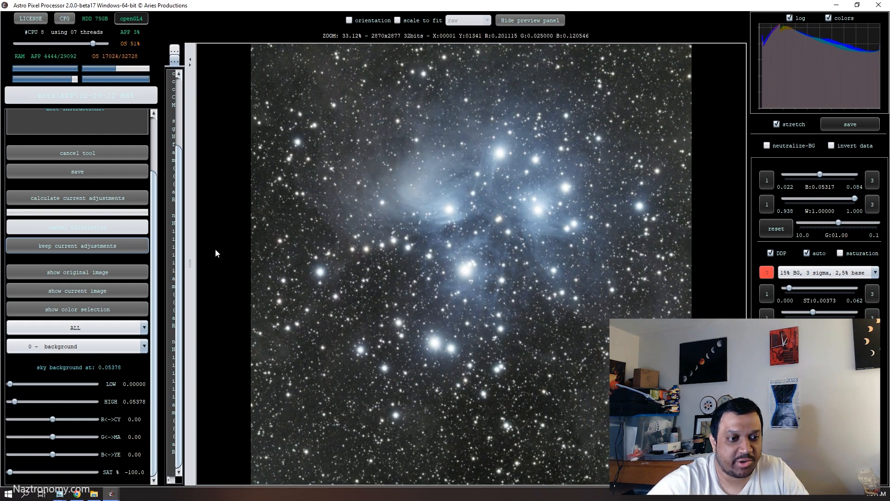
left_click(77, 245)
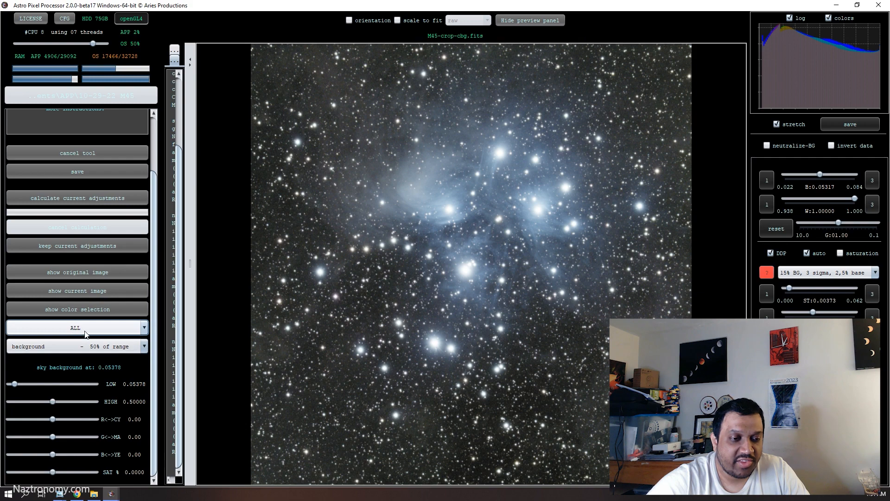
Preview the BLUE colour selection and apply a 20% background saturation boost to it
left_click(76, 327)
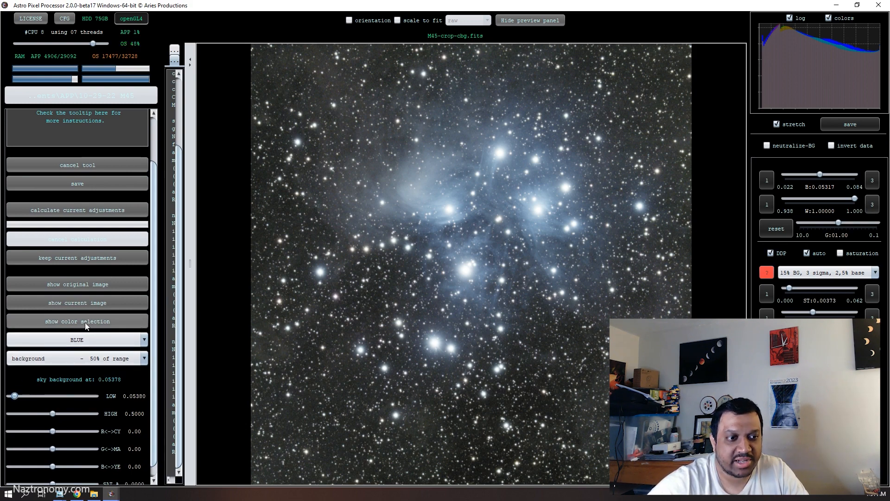
left_click(78, 210)
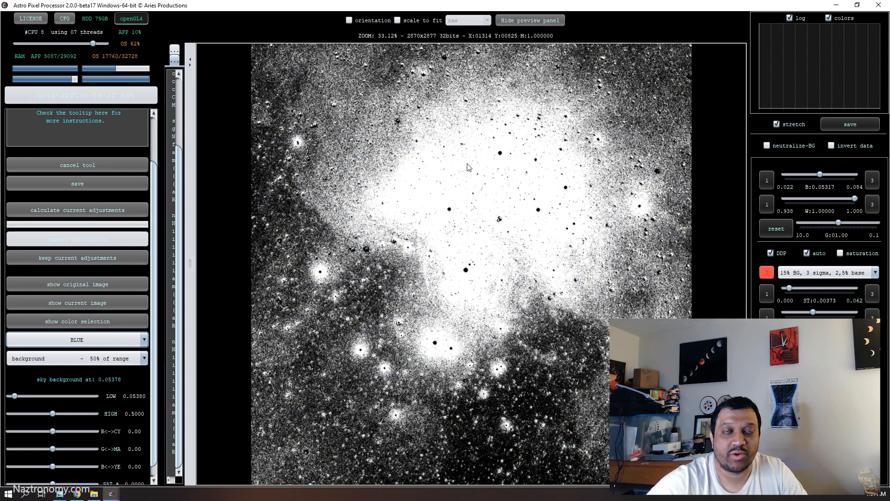
left_click(77, 303)
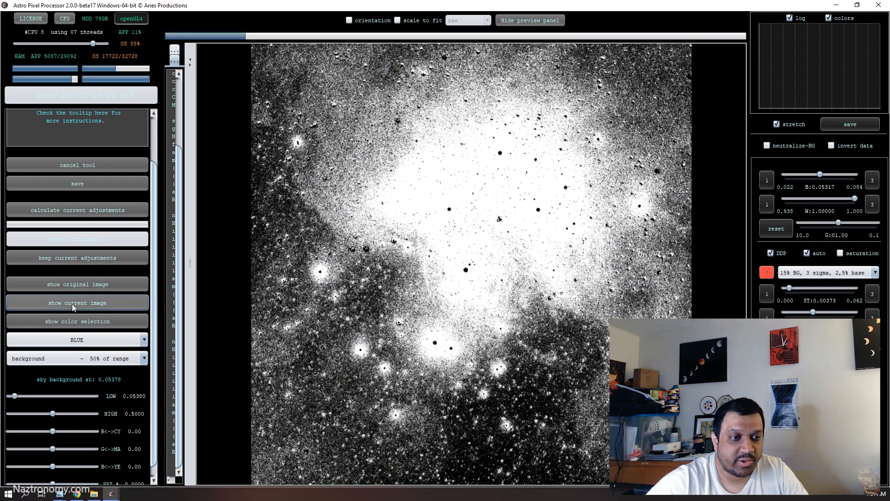
left_click(77, 302)
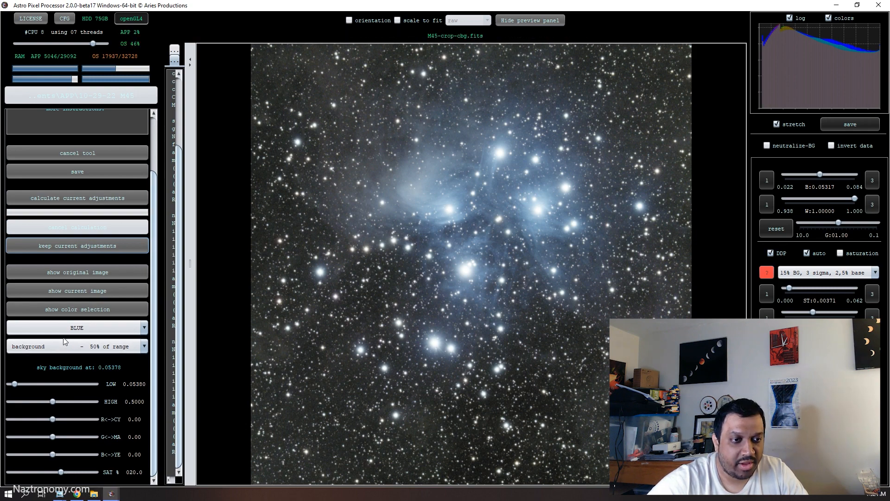
Give the CYAN range the same 20% saturation boost, calculate and keep it
left_click(77, 327)
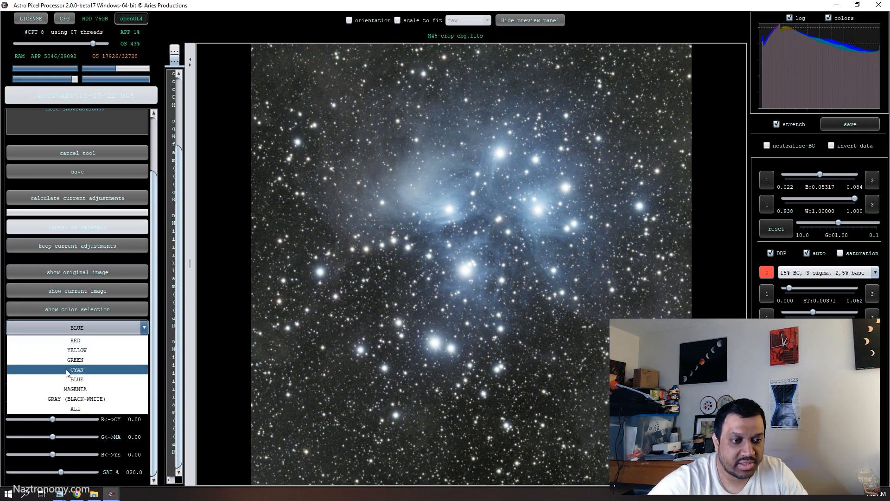
left_click(76, 369)
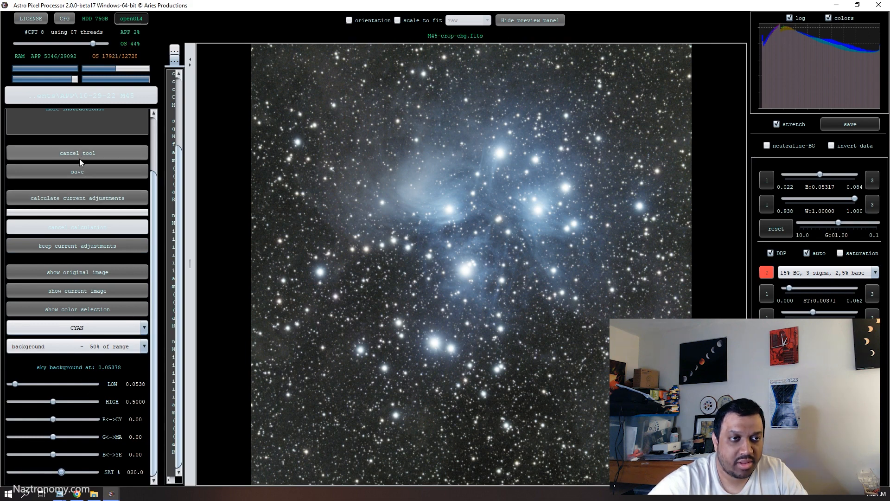
left_click(77, 197)
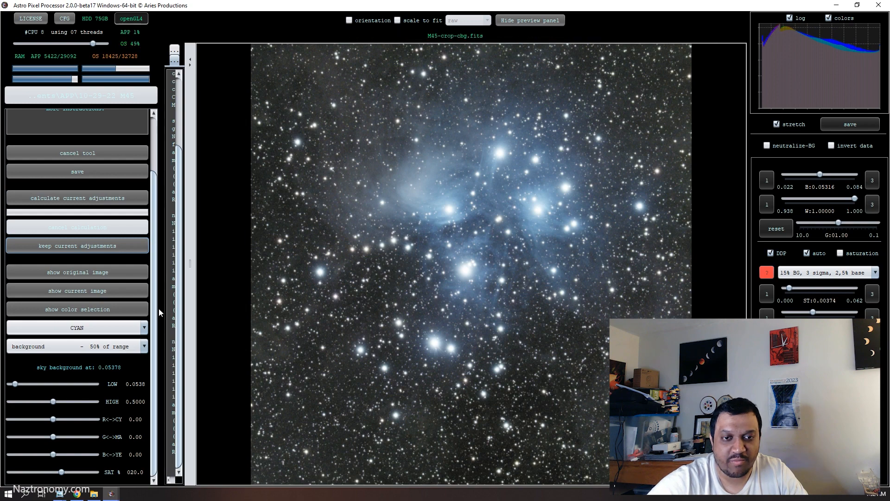
left_click(78, 246)
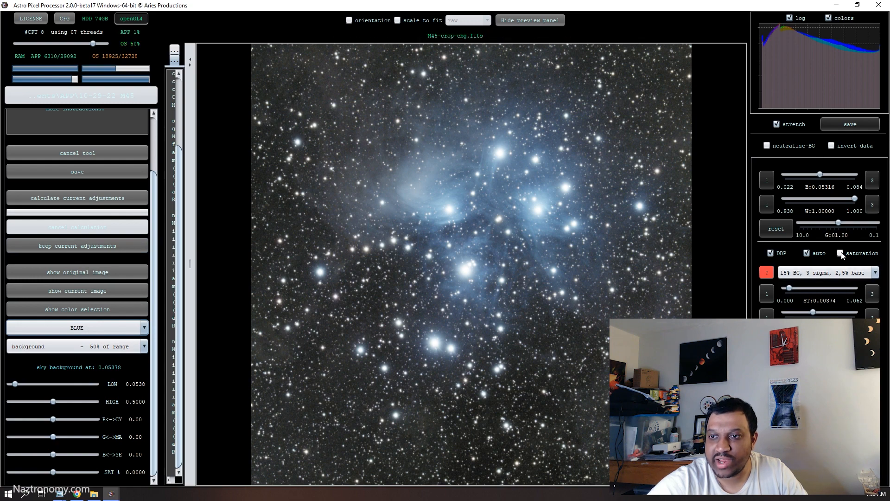
Enable the extra saturation preview in the stretch panel to make the blue nebulosity vivid
left_click(841, 253)
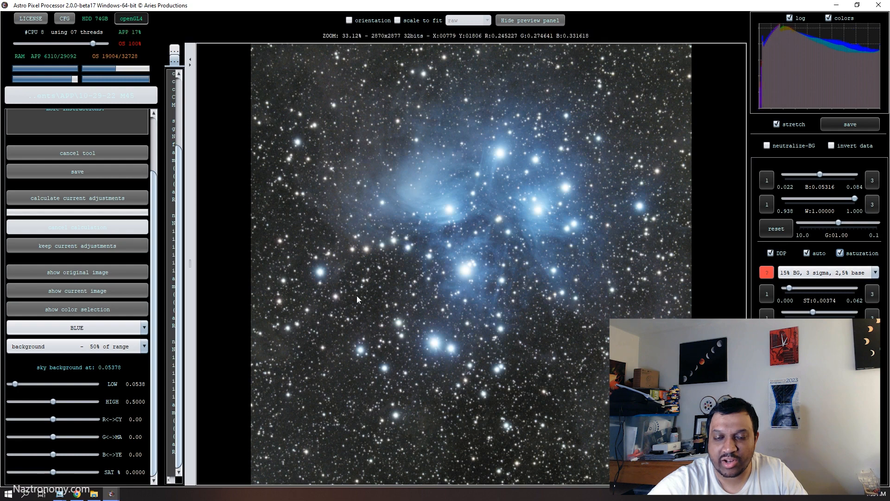
mouse_move(380, 311)
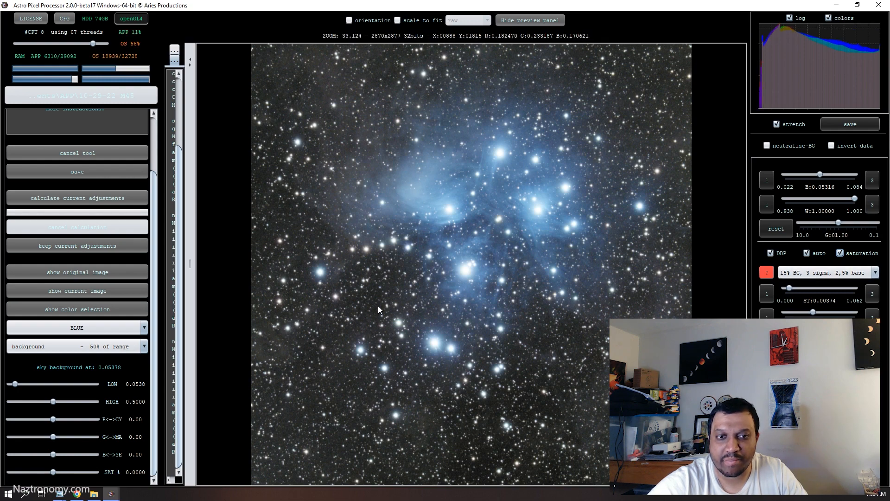
mouse_move(486, 192)
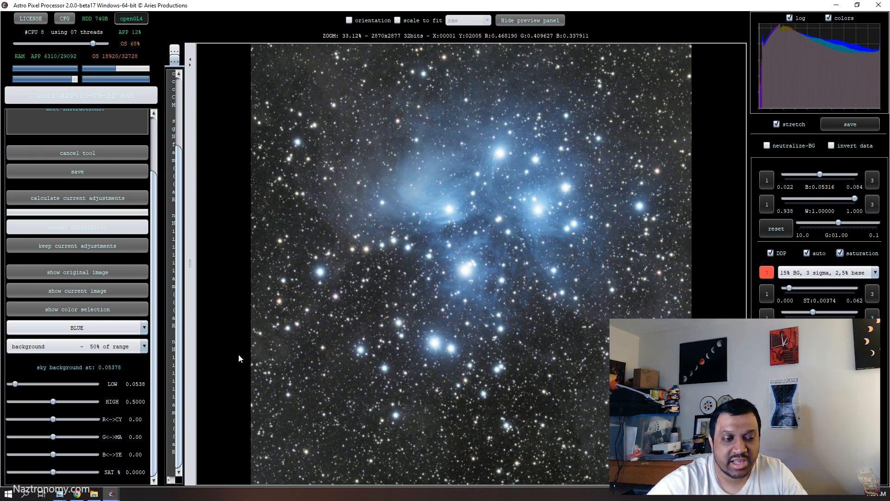
Shift background MAGENTA tones toward green with G<->MA at -0.40 and keep the change
left_click(77, 327)
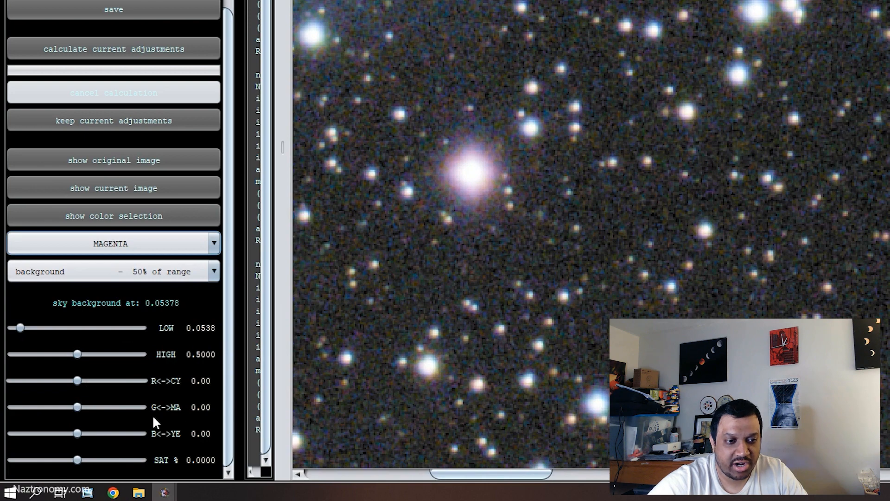
left_click_drag(77, 406, 64, 406)
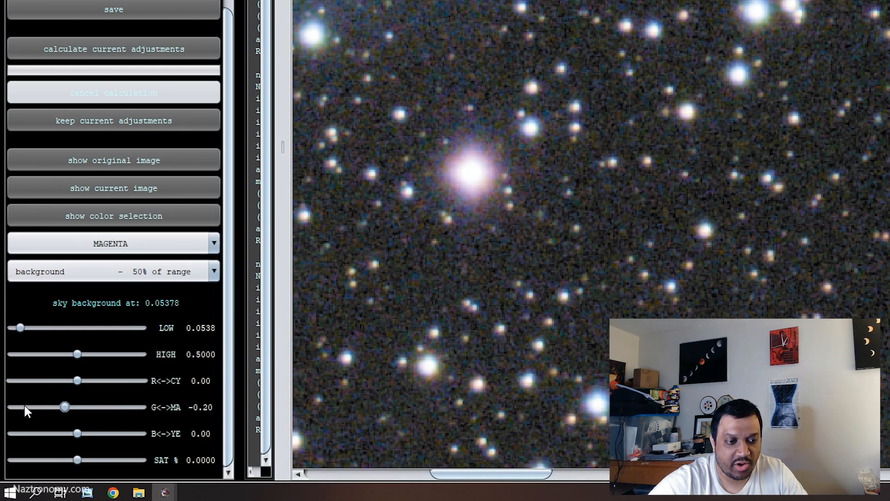
left_click_drag(64, 407, 52, 406)
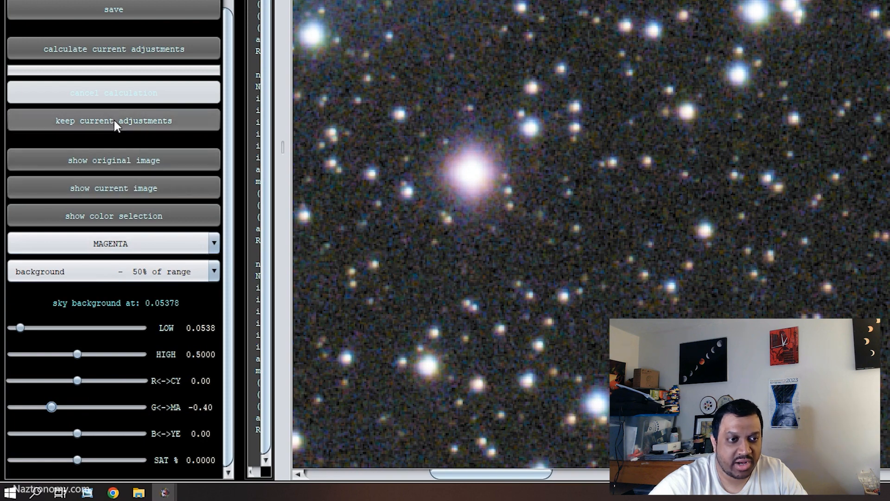
left_click(113, 49)
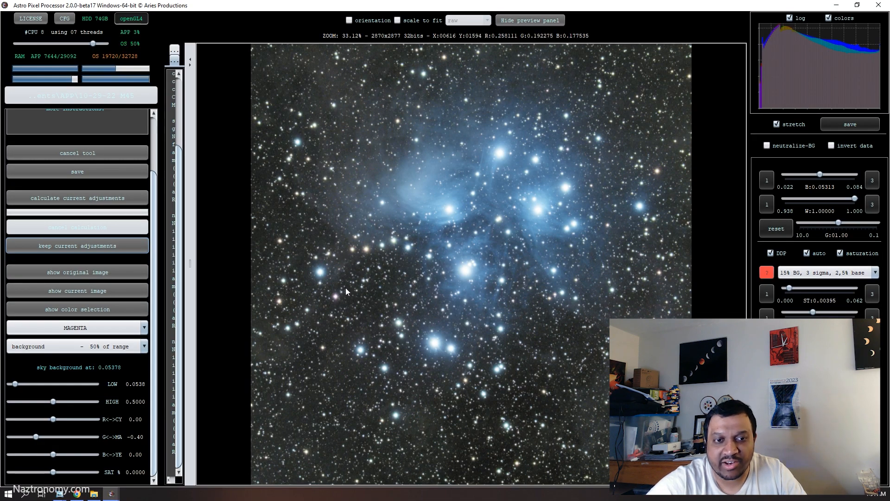
mouse_move(672, 153)
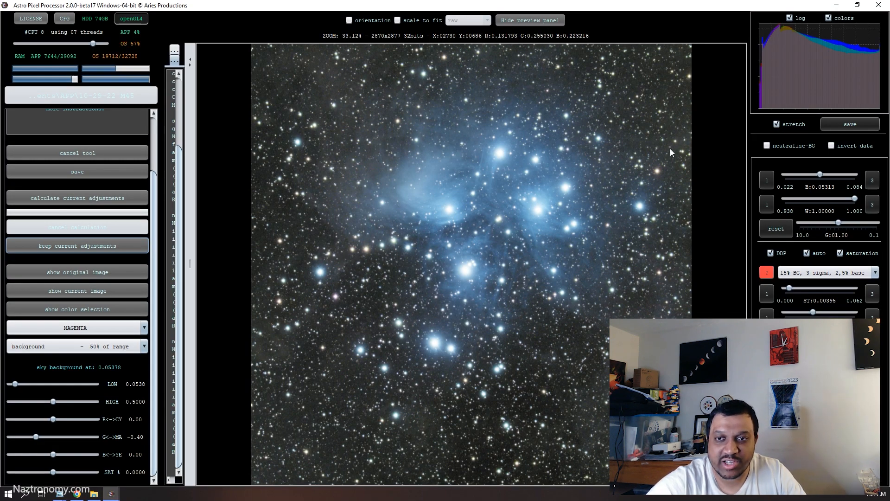
left_click(77, 245)
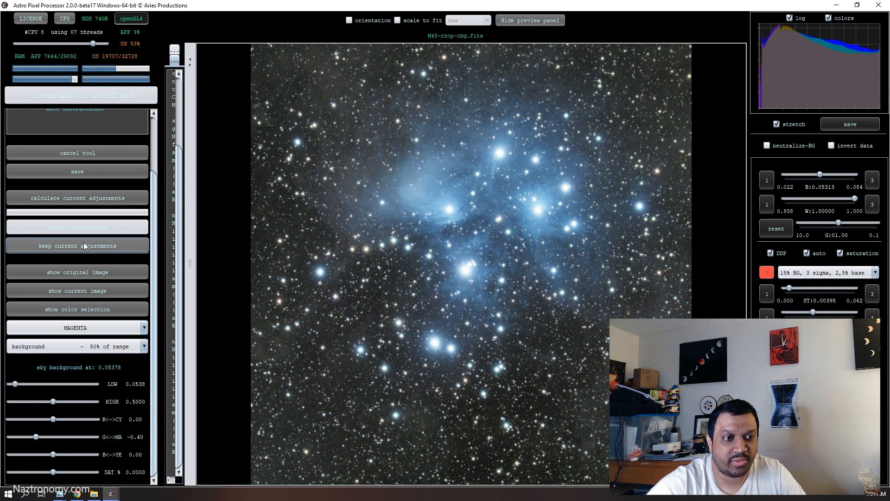
left_click(77, 328)
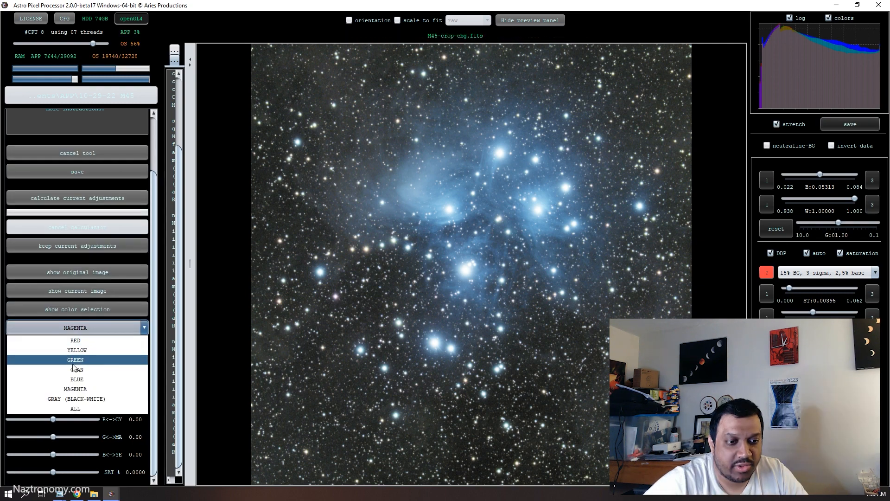
Choose GREEN as the colour range for the next selective adjustment
left_click(74, 360)
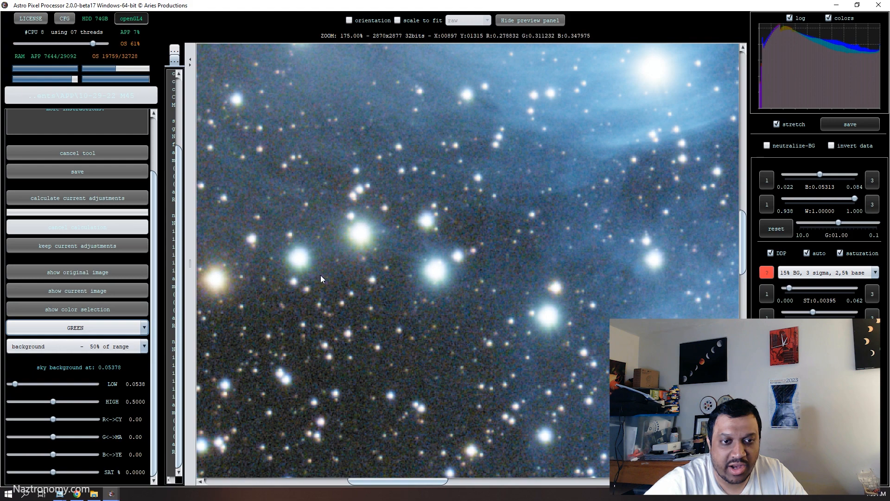
left_click_drag(52, 437, 62, 437)
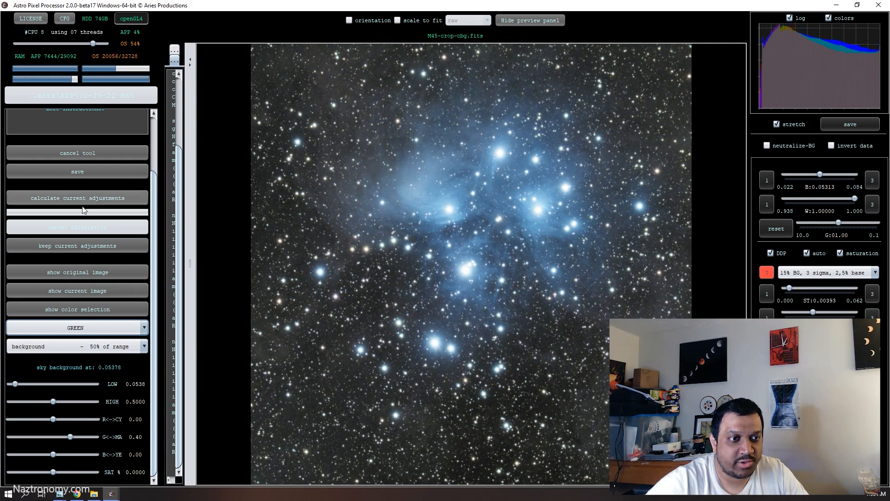
Apply the 0.40 green-to-magenta shift and save as M45-crop-cbg-SC, FITS 32-bit floats
left_click(77, 198)
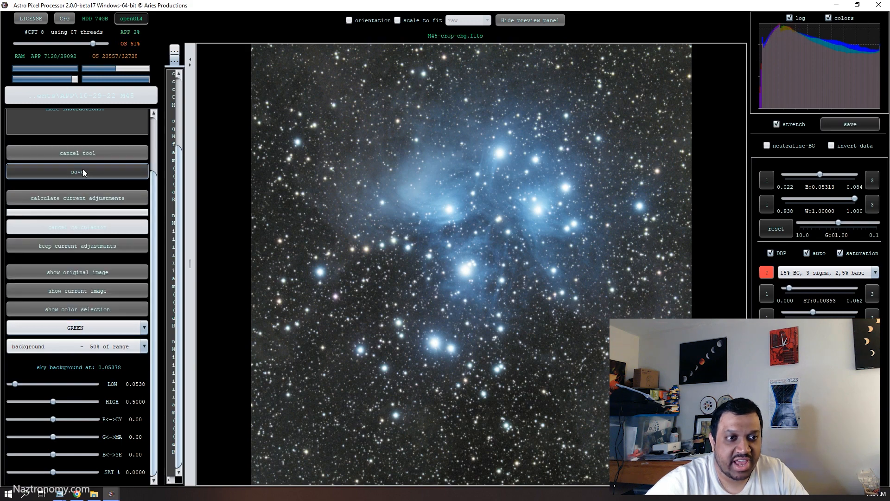
left_click(78, 171)
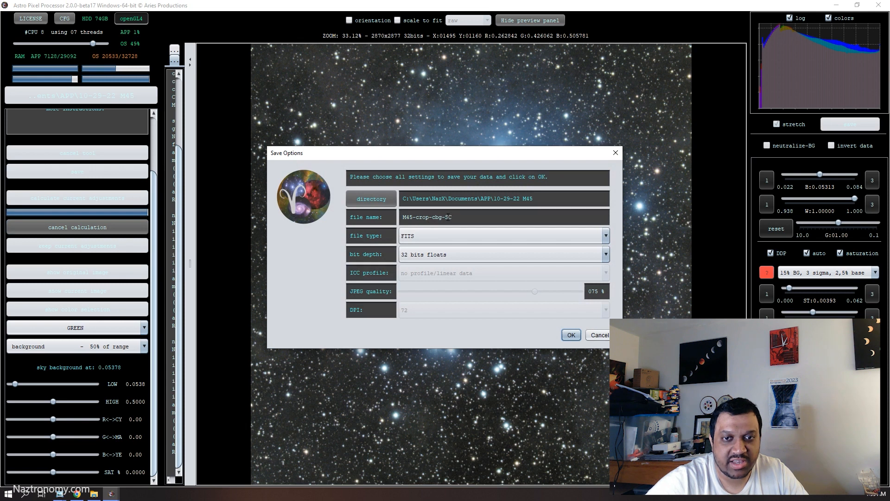
left_click(501, 217)
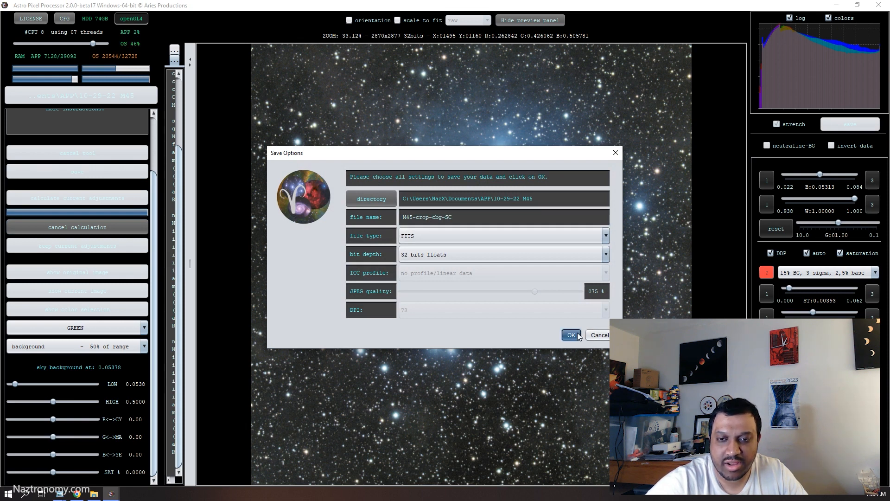
left_click(571, 334)
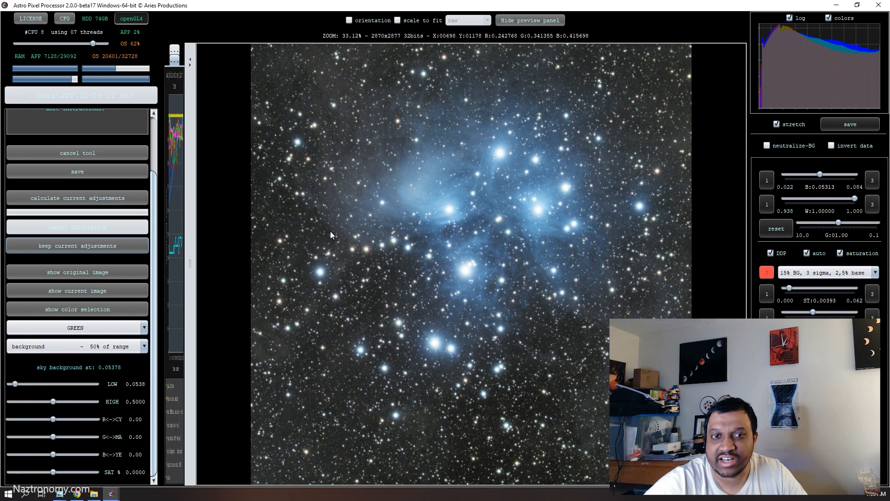
mouse_move(452, 259)
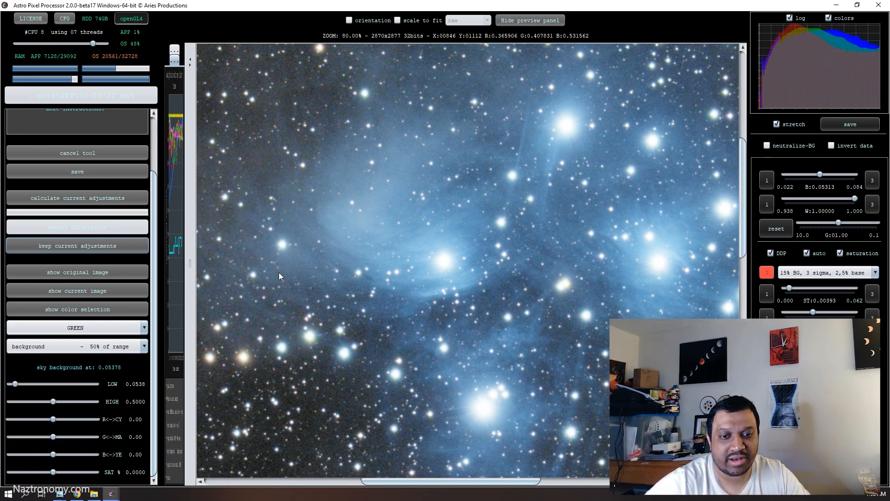
scroll("down", 3)
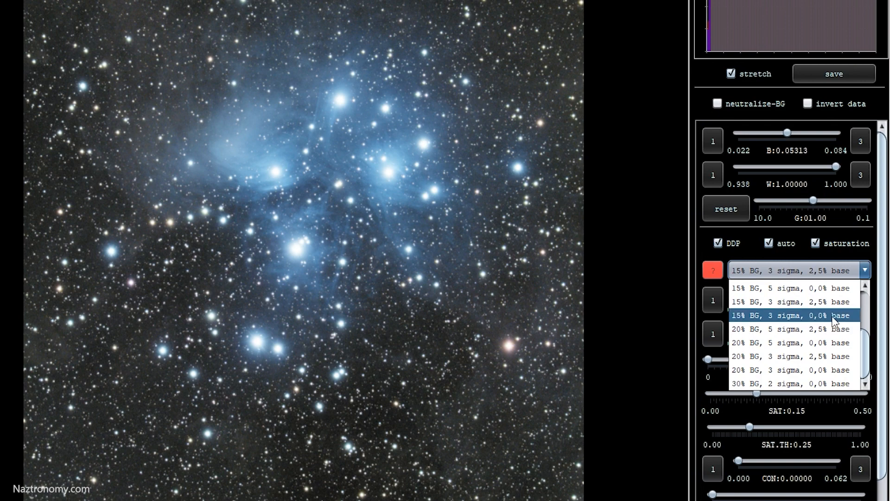
Use the 15% BG, 3 sigma stretch preset with saturation 0.25 and saturation threshold 0.35
left_click(793, 316)
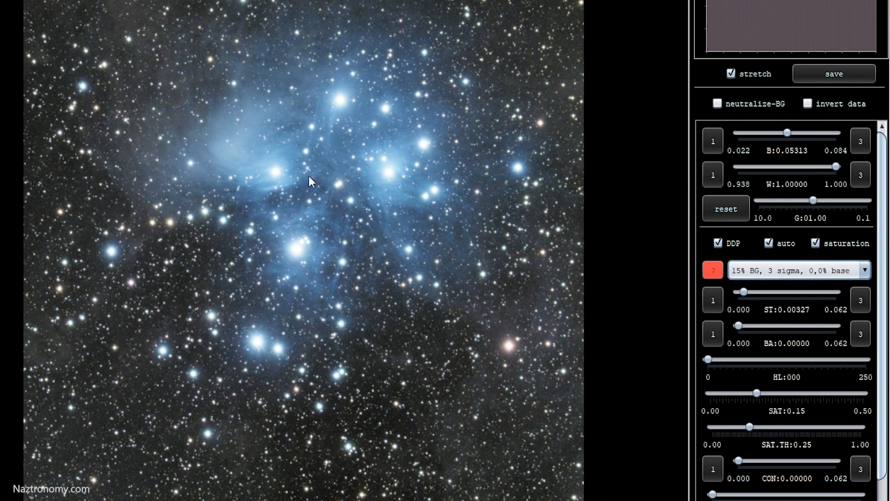
mouse_move(332, 287)
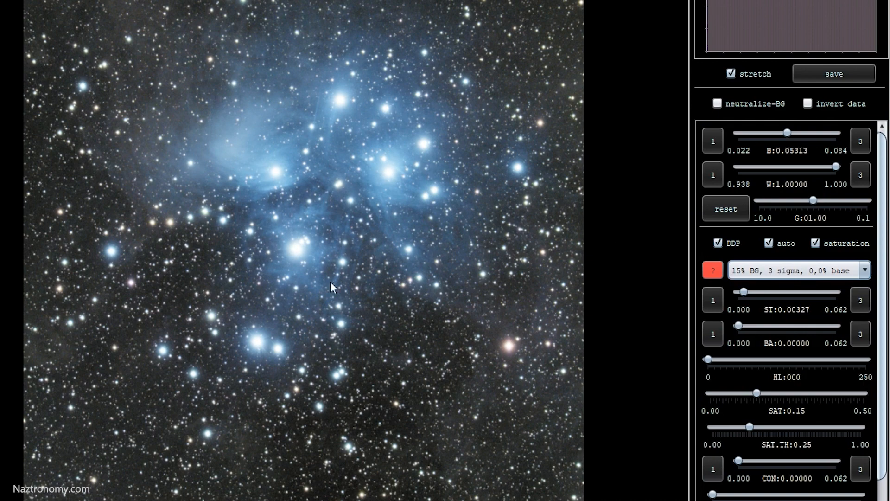
mouse_move(801, 246)
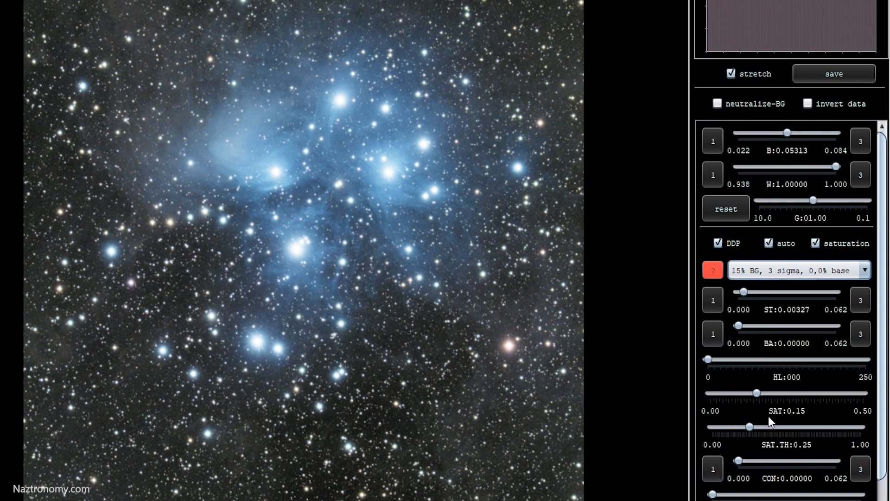
mouse_move(760, 400)
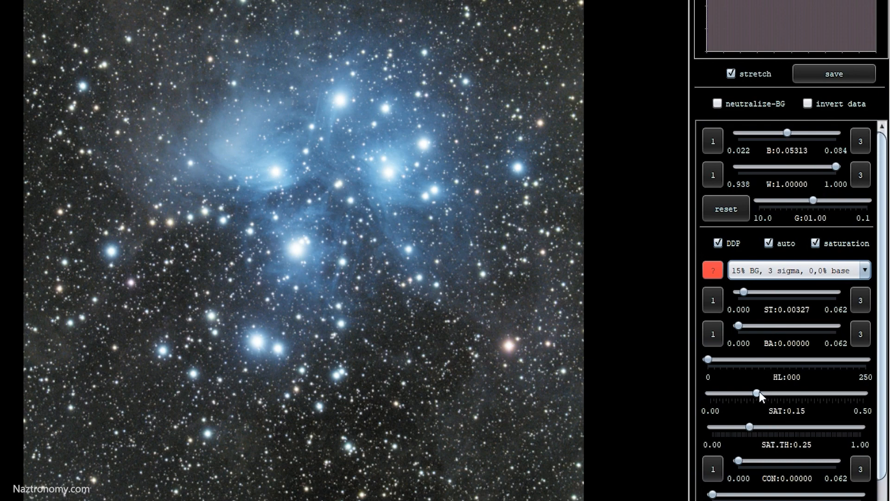
left_click_drag(756, 393, 785, 393)
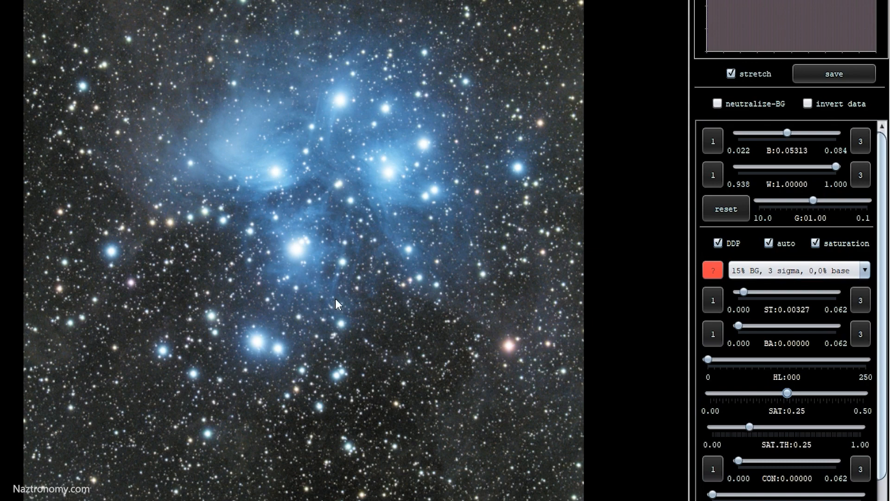
mouse_move(340, 248)
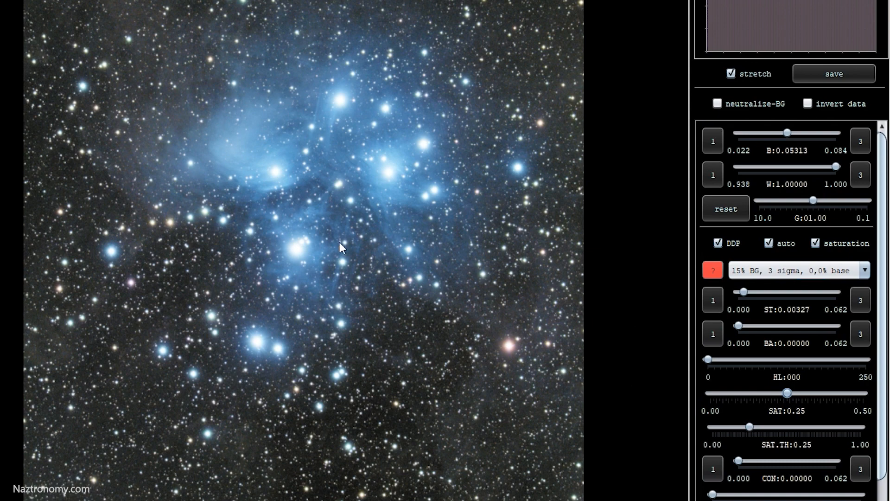
left_click_drag(748, 427, 756, 427)
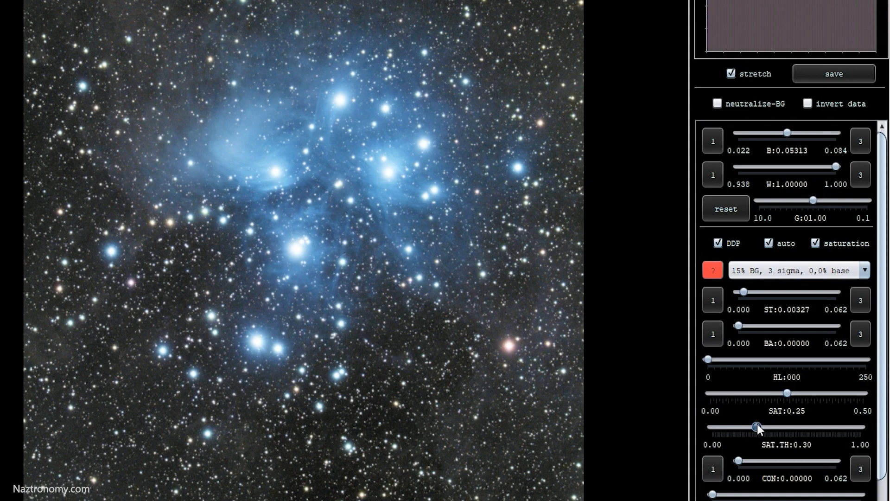
left_click_drag(756, 426, 770, 426)
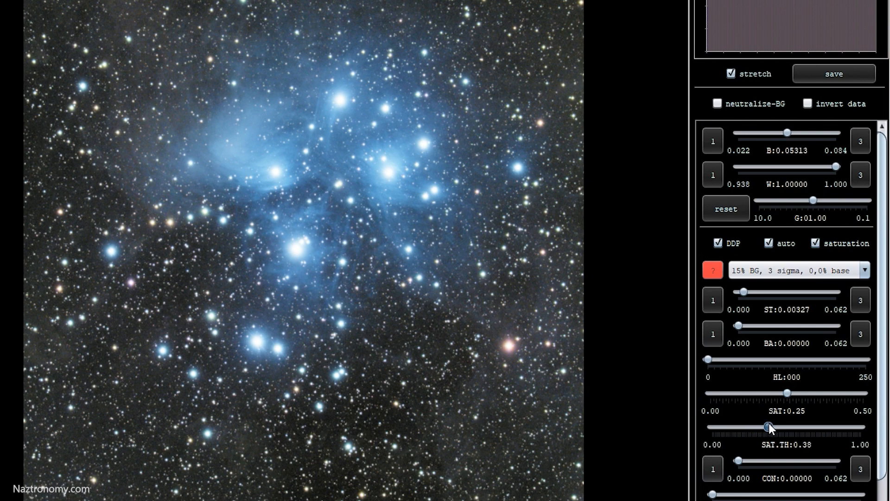
left_click_drag(771, 427, 763, 427)
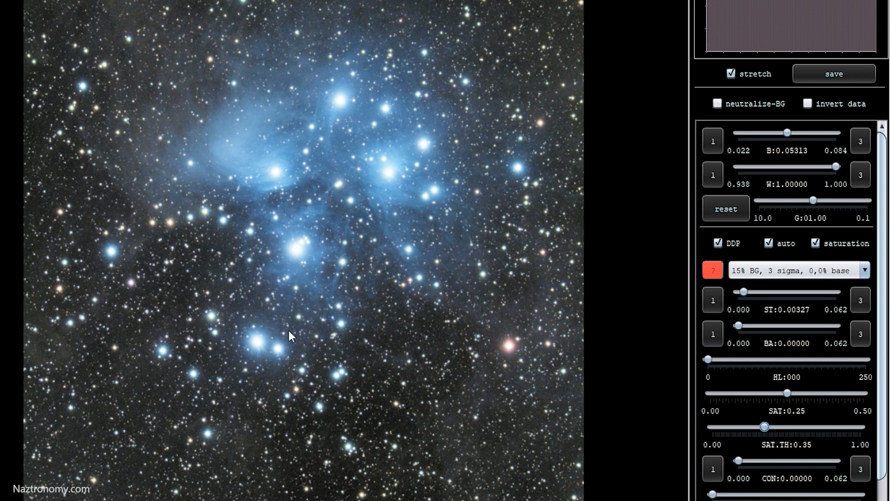
mouse_move(738, 475)
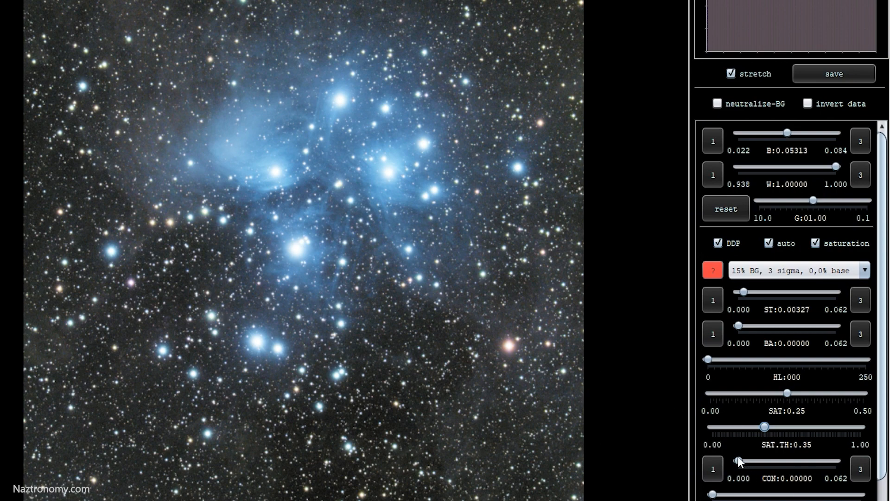
Tune the CON contrast slider down to a low setting of about 0.020
left_click_drag(739, 462, 762, 462)
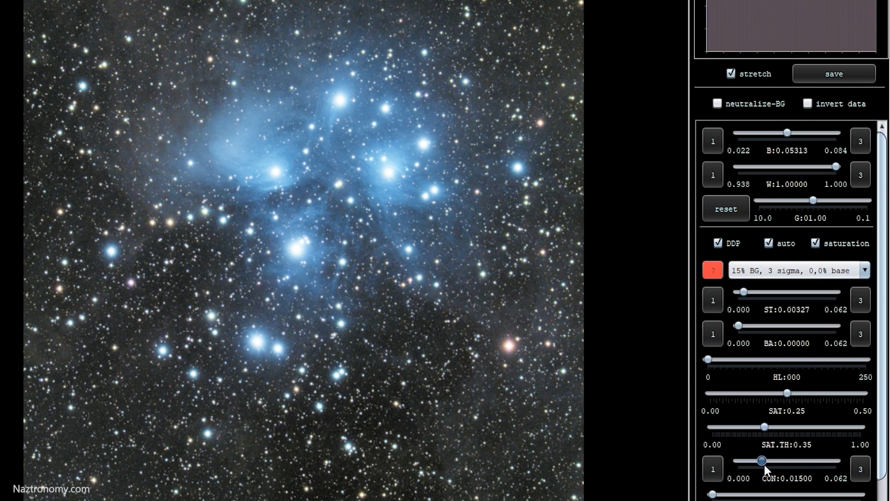
left_click_drag(762, 460, 793, 460)
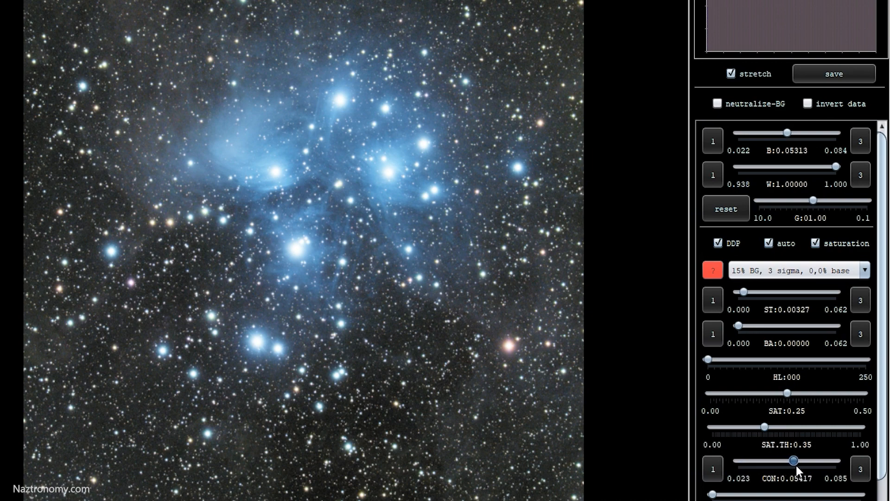
left_click_drag(793, 460, 788, 460)
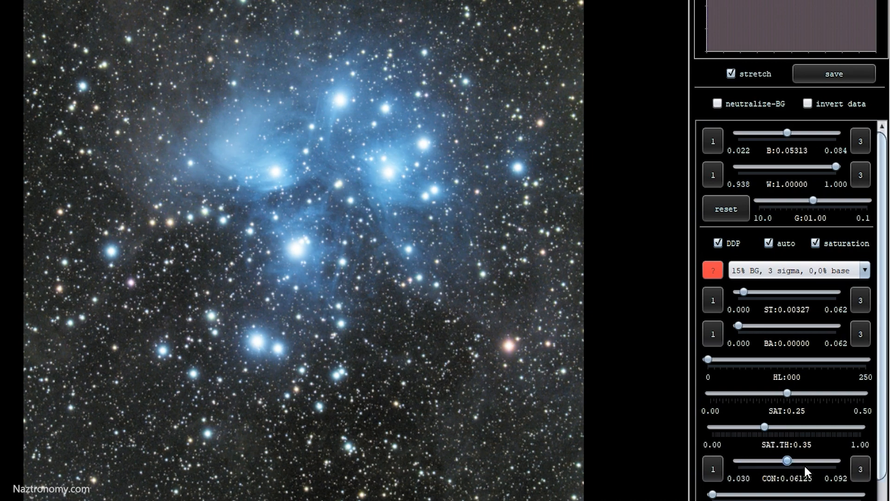
left_click_drag(788, 461, 789, 461)
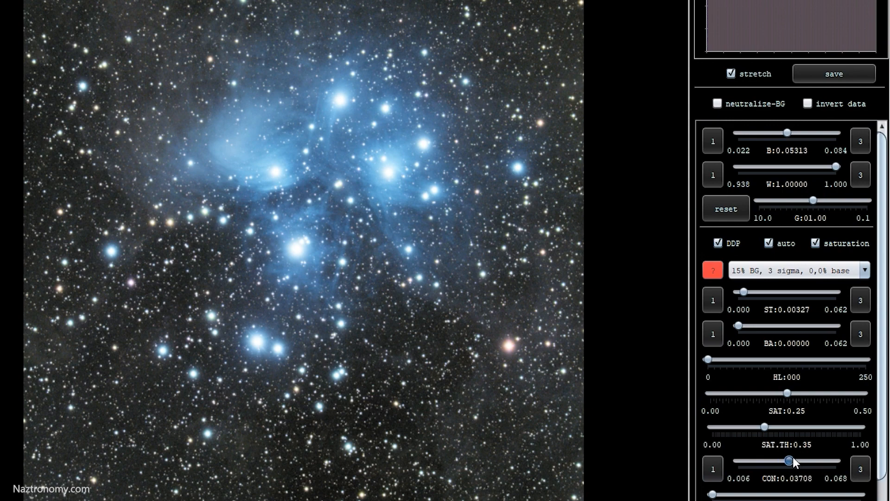
left_click_drag(789, 461, 737, 461)
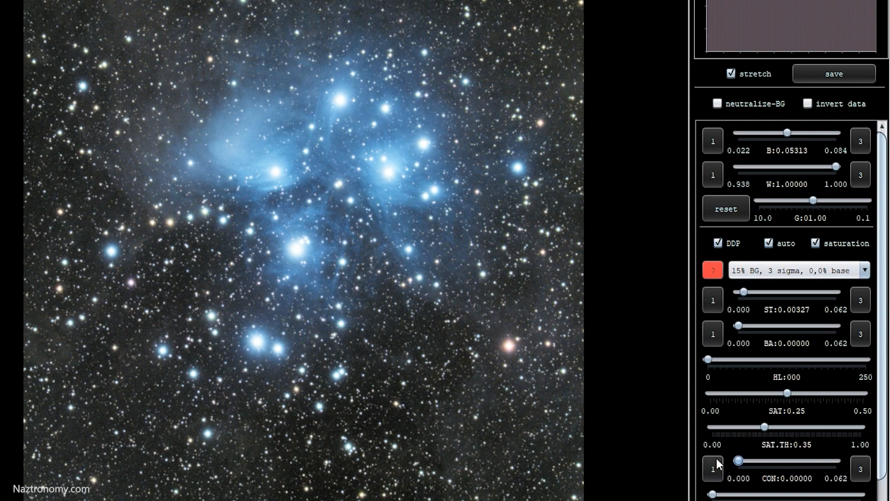
left_click_drag(725, 462, 770, 462)
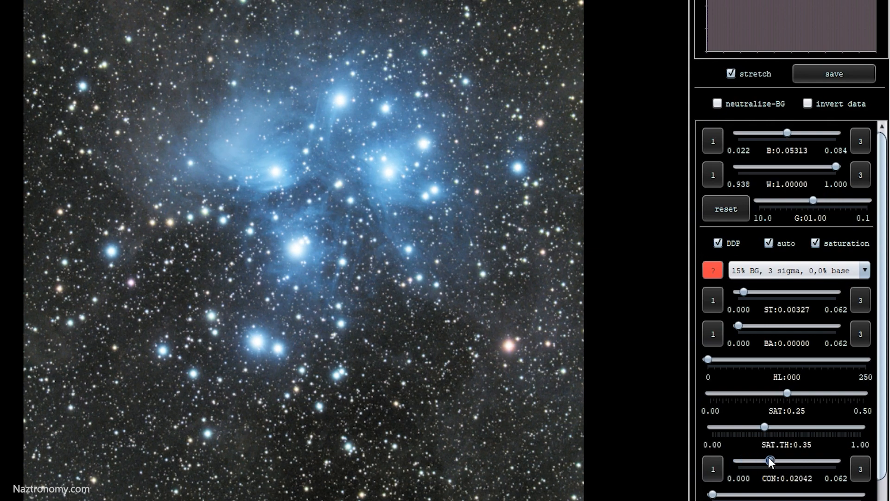
left_click_drag(770, 461, 788, 462)
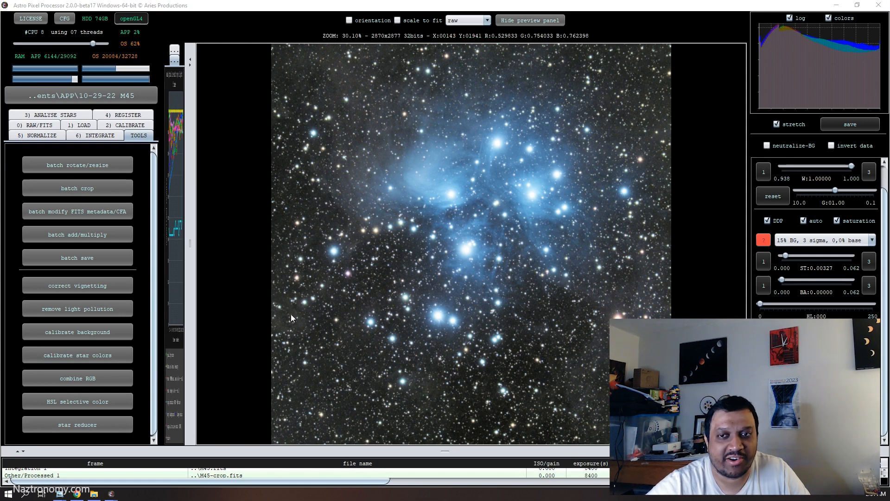
mouse_move(526, 228)
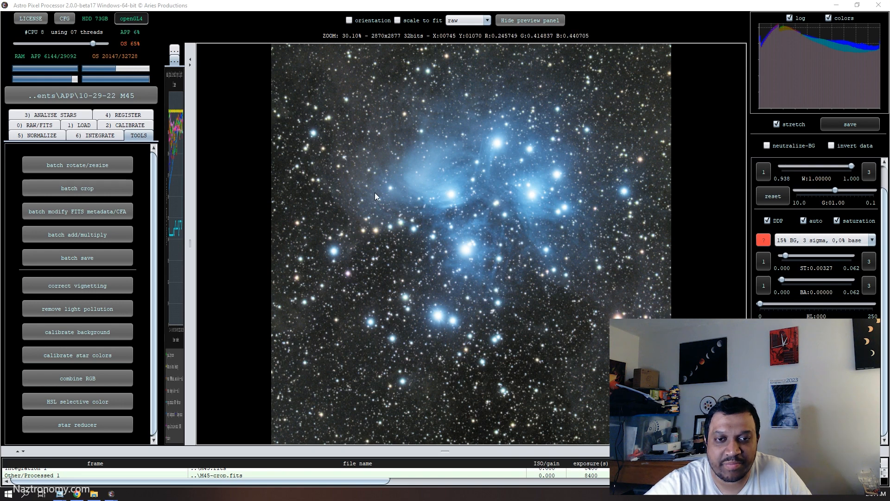
mouse_move(422, 180)
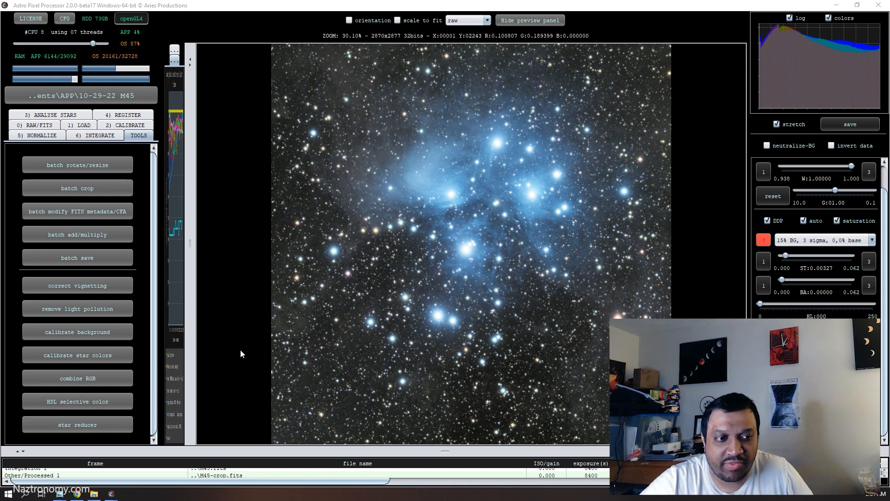
mouse_move(536, 129)
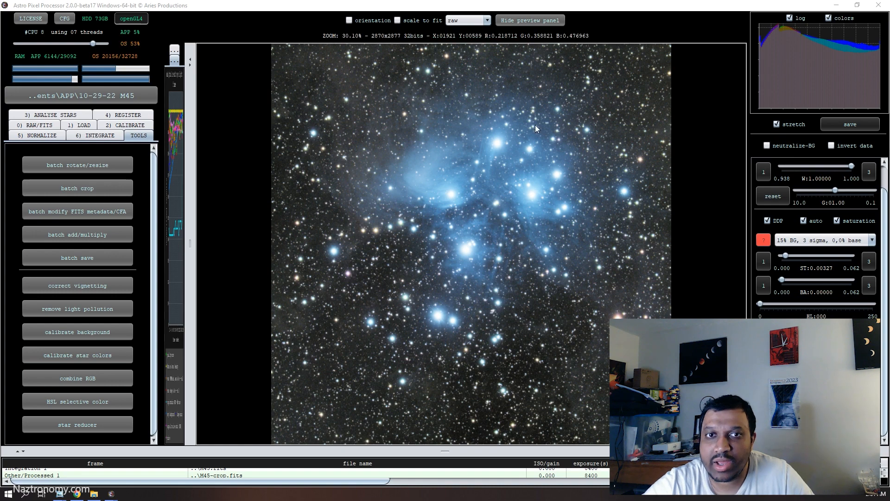
Save the image as M45.tiff in 16-bit integers and view it in Windows Photo Viewer
left_click(850, 125)
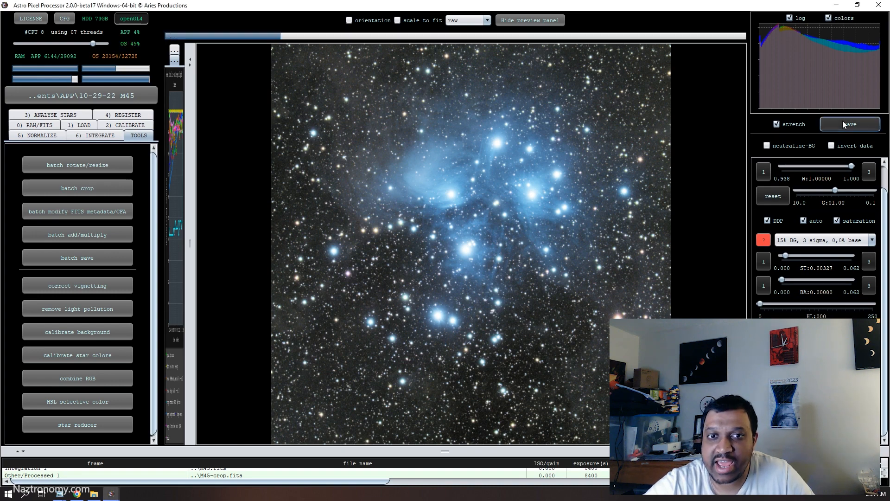
left_click(850, 124)
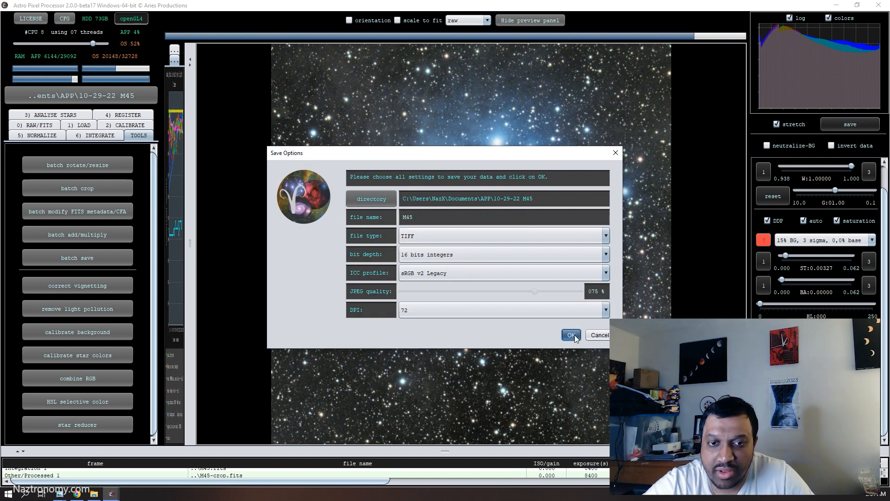
left_click(572, 335)
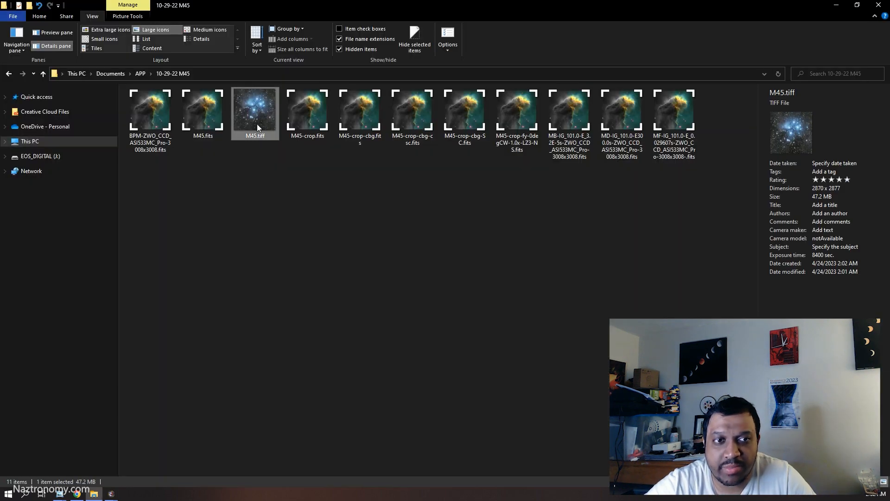
double_click(256, 111)
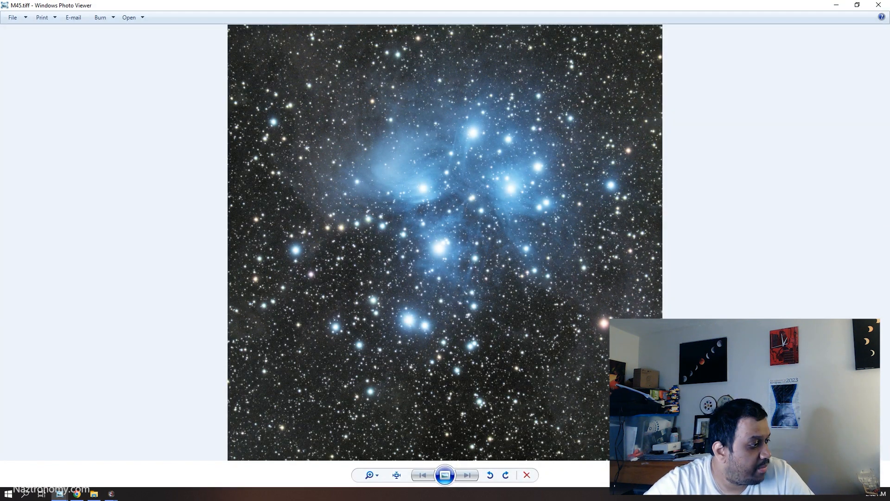
left_click(467, 475)
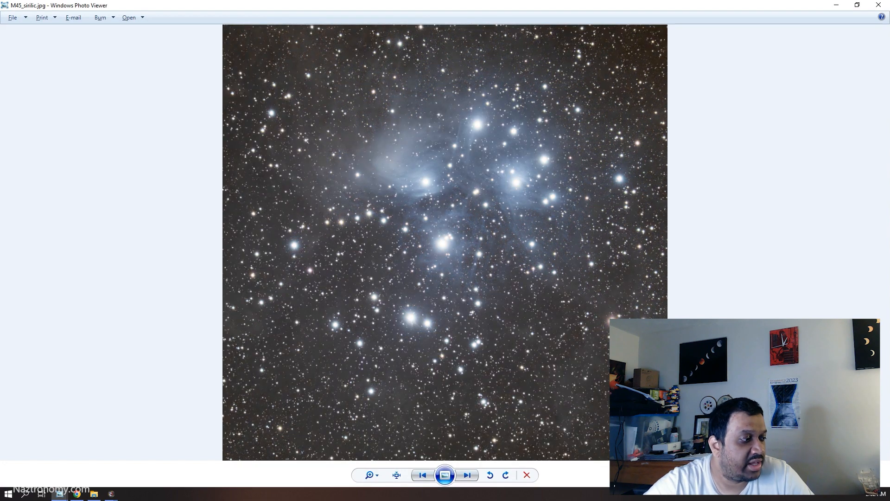
left_click(467, 475)
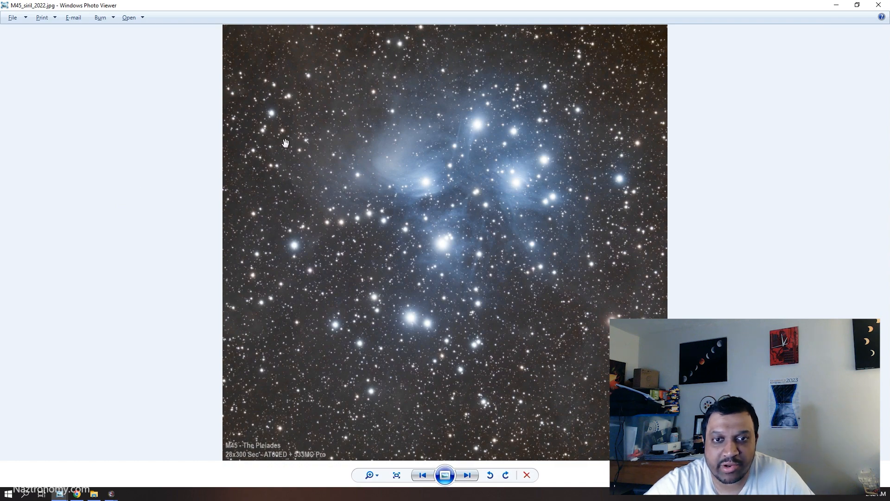
mouse_move(392, 152)
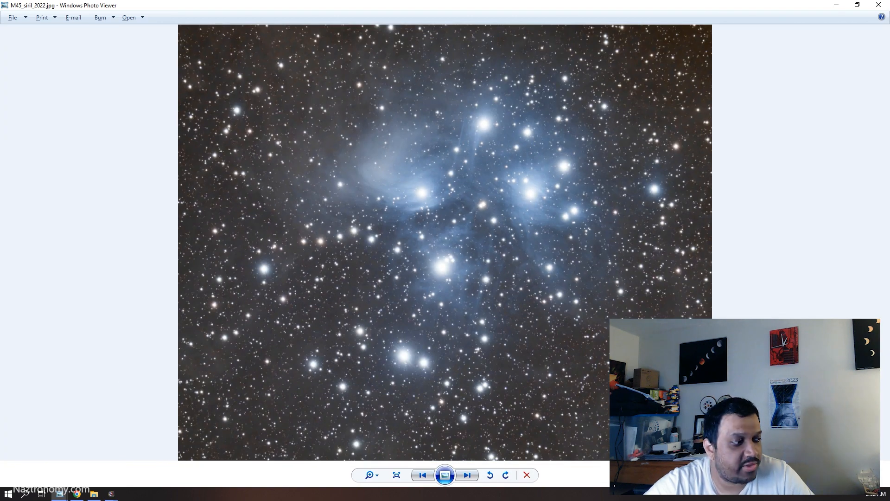
left_click(468, 474)
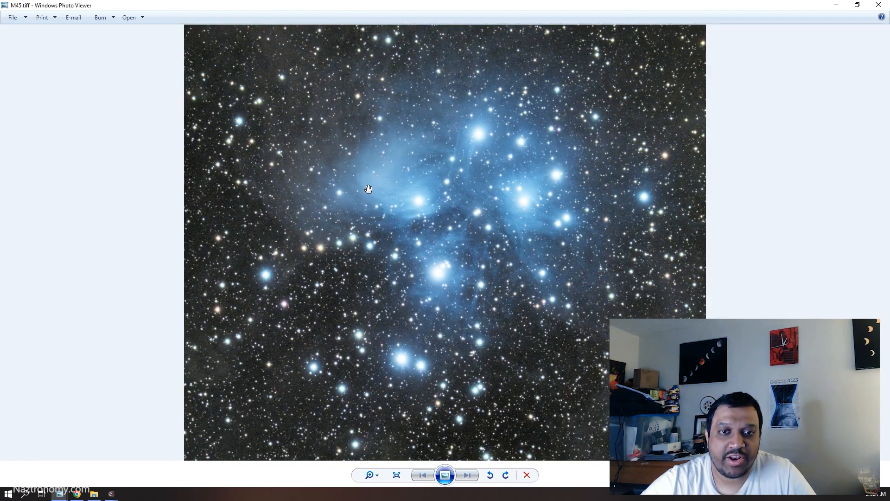
mouse_move(347, 186)
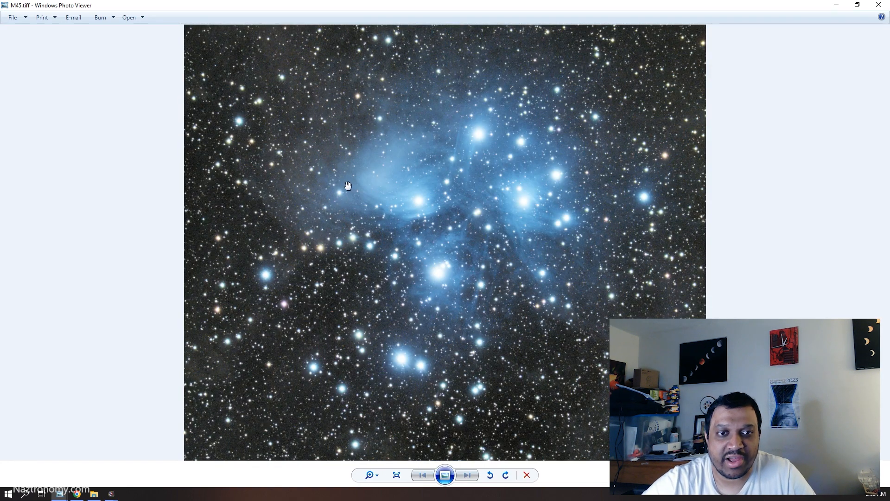
mouse_move(371, 198)
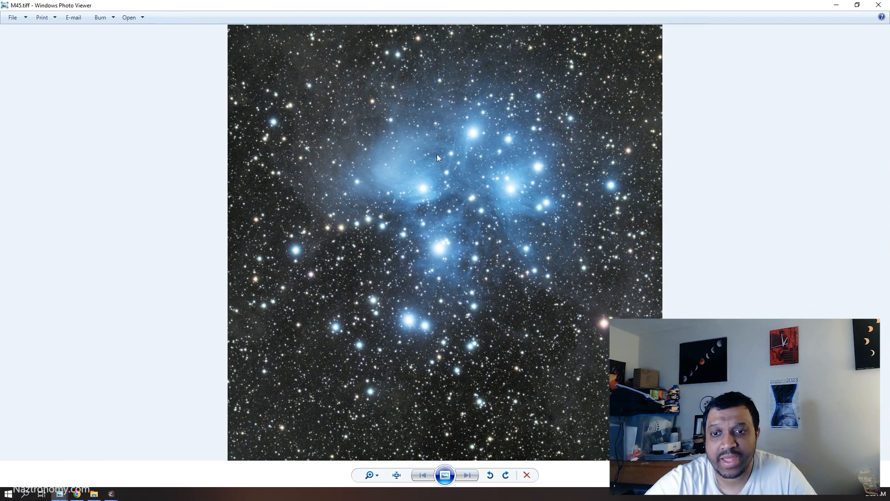
mouse_move(435, 205)
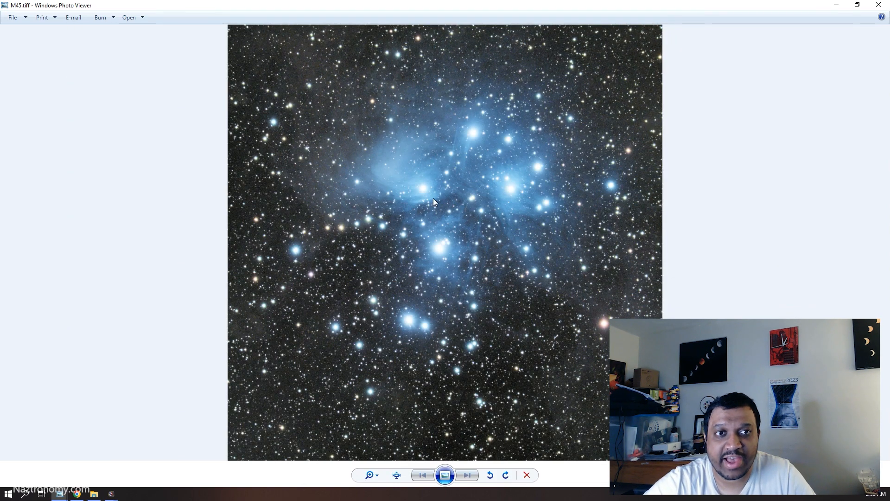
mouse_move(572, 436)
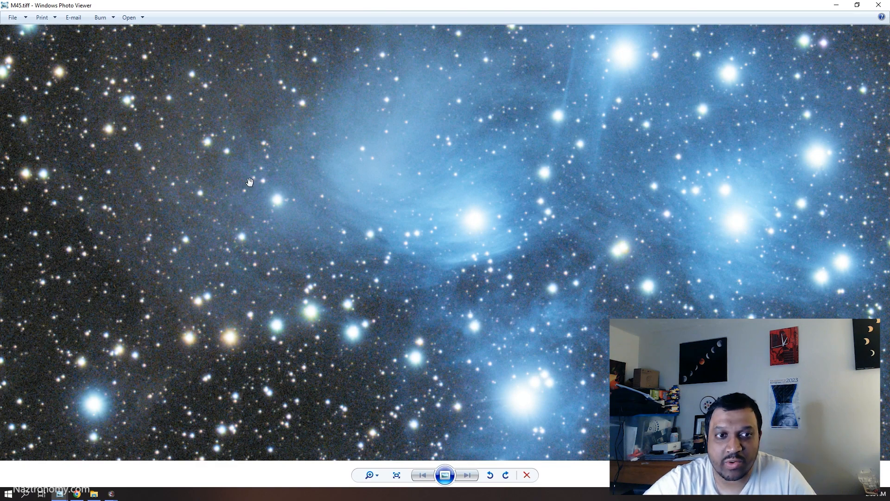
left_click(397, 475)
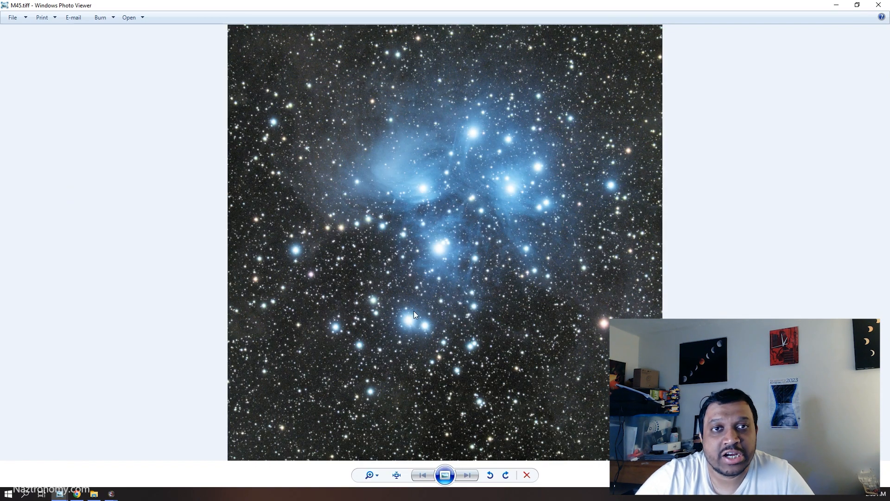
mouse_move(371, 285)
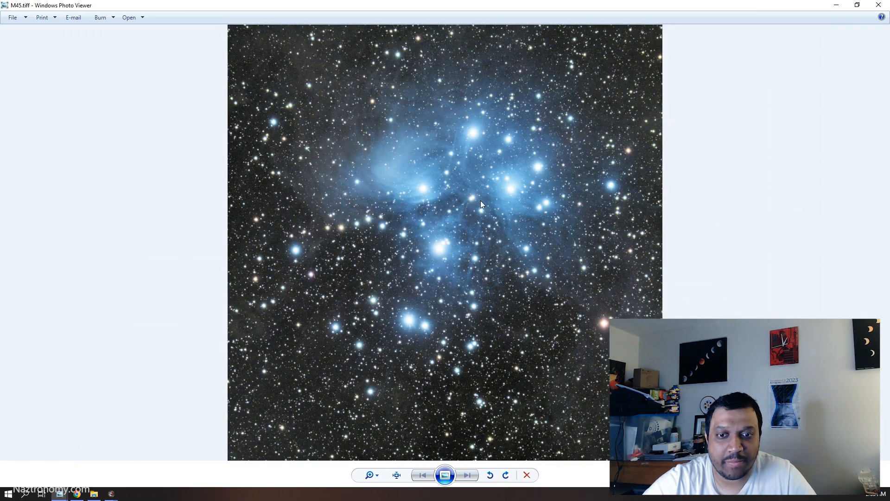
mouse_move(364, 185)
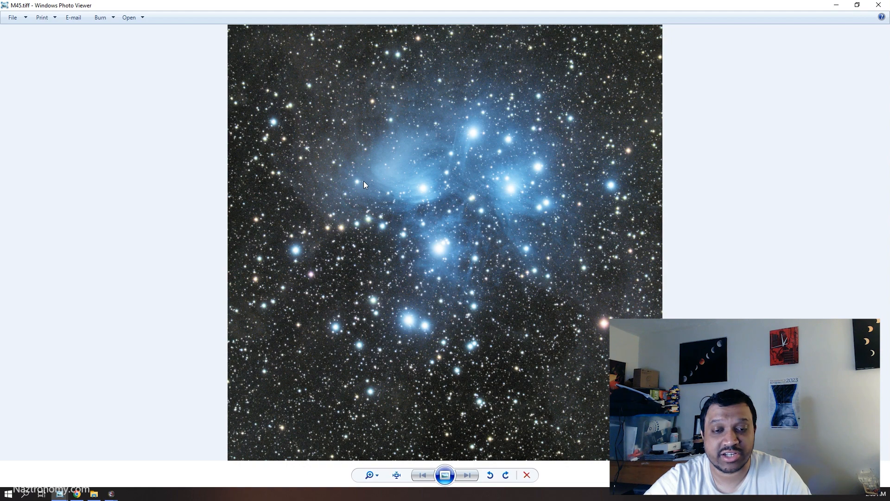
mouse_move(360, 211)
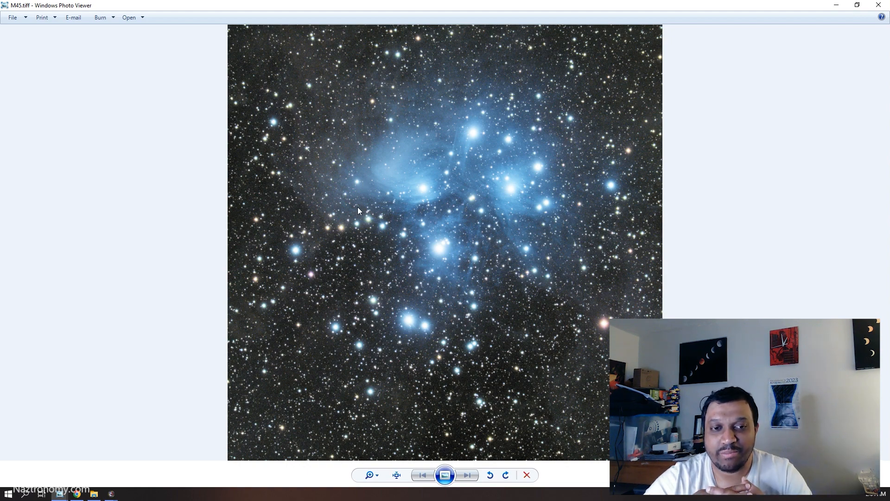